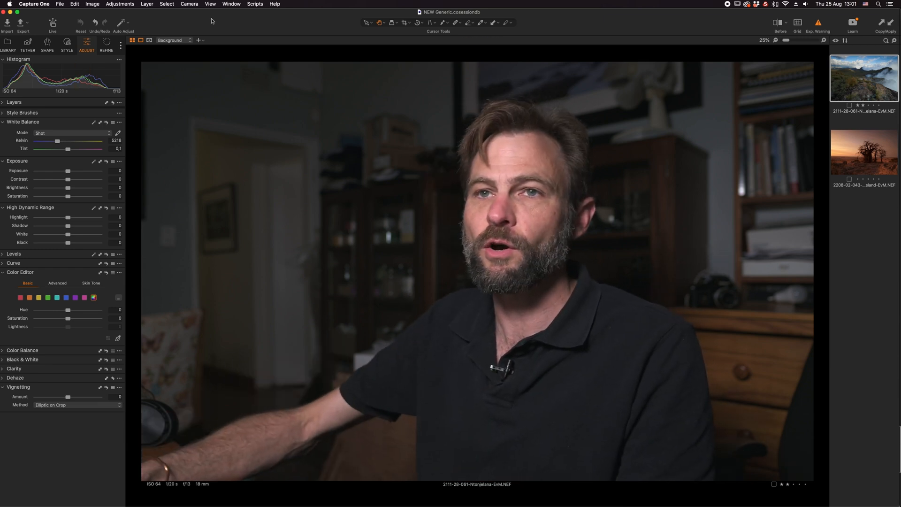
- Apply the legacy default workspace layout
click(231, 4)
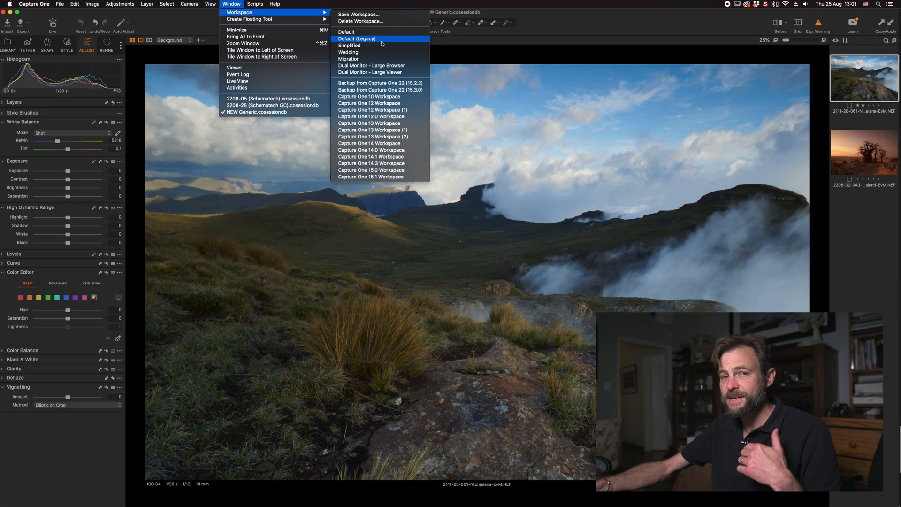
click(357, 39)
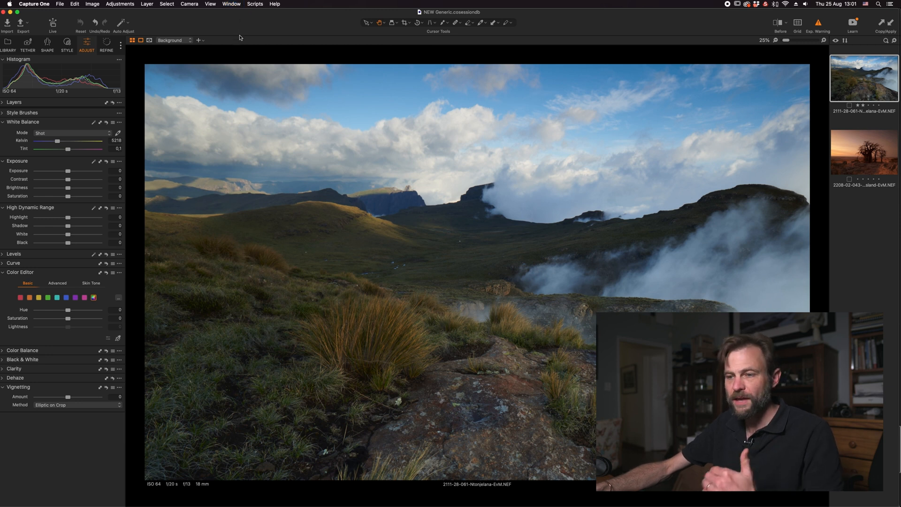
click(231, 5)
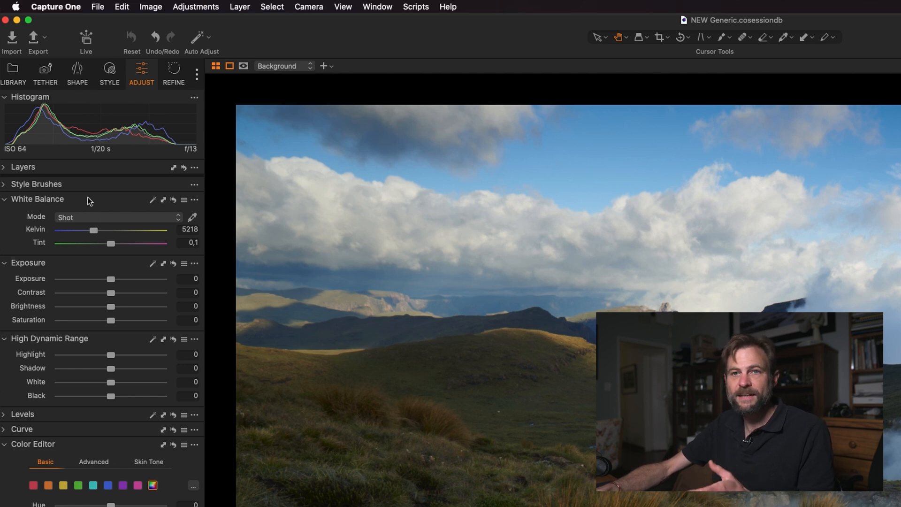
mouse_move(136, 132)
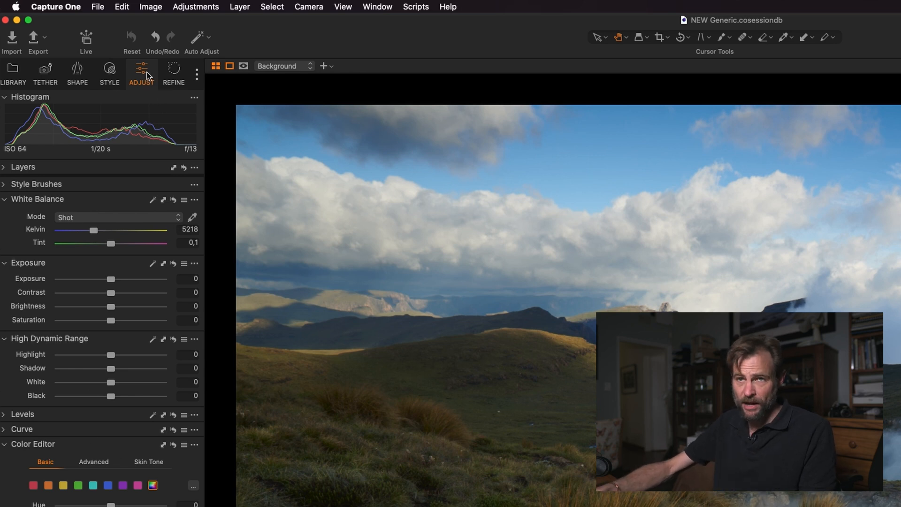
mouse_move(129, 101)
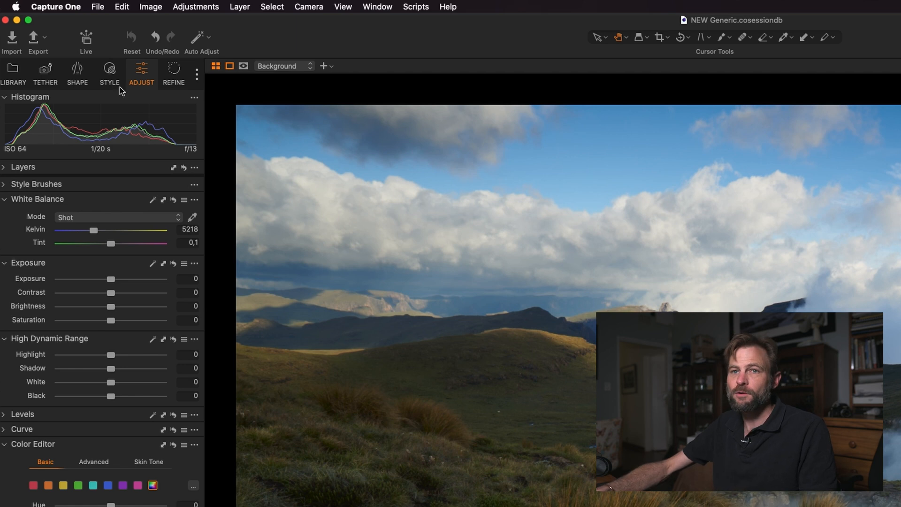
- Set the ICC profile to Nikon D850 ProStandard and the curve to Film Standard
click(108, 72)
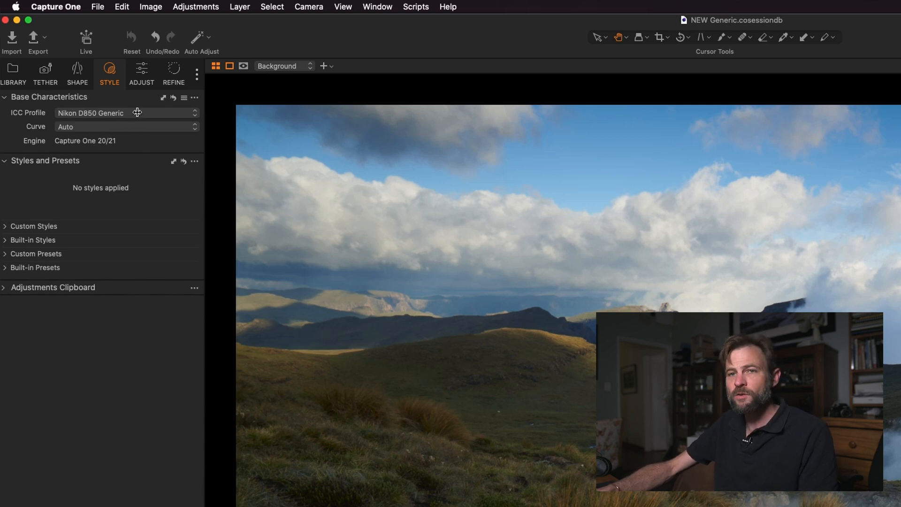
click(127, 113)
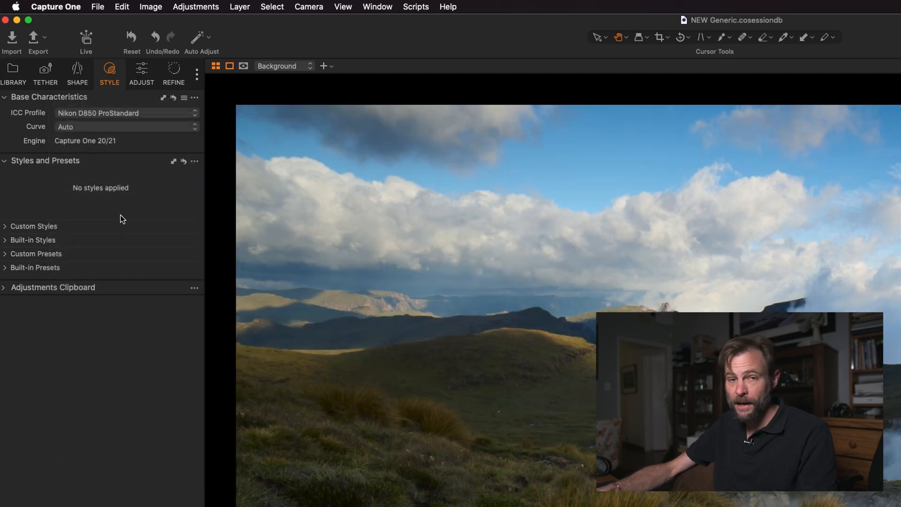
mouse_move(115, 194)
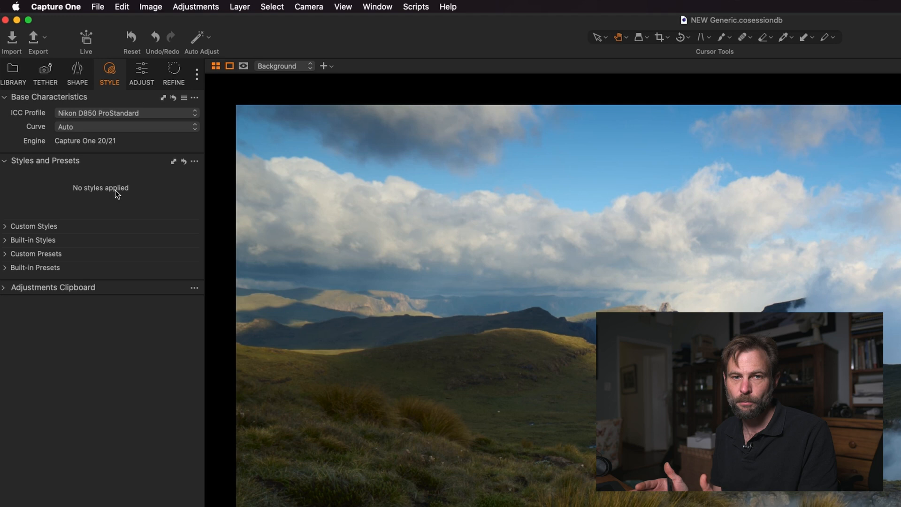
mouse_move(151, 135)
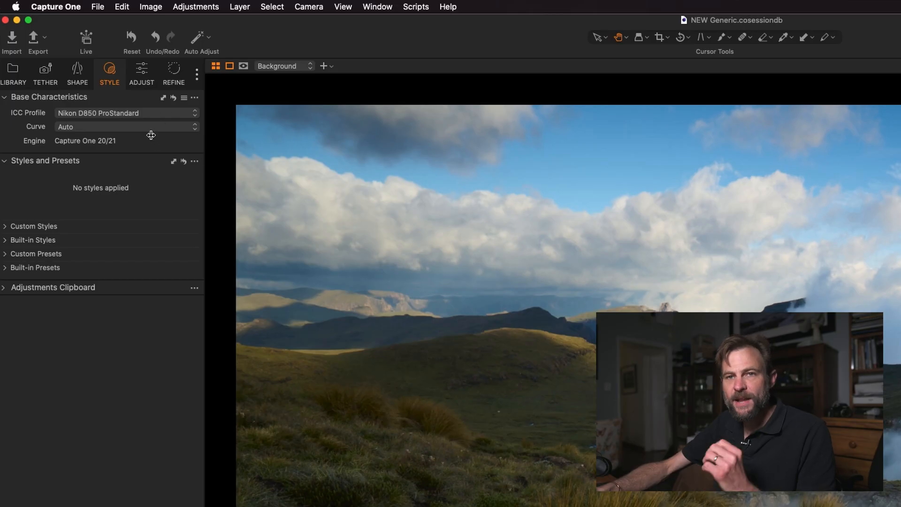
click(125, 126)
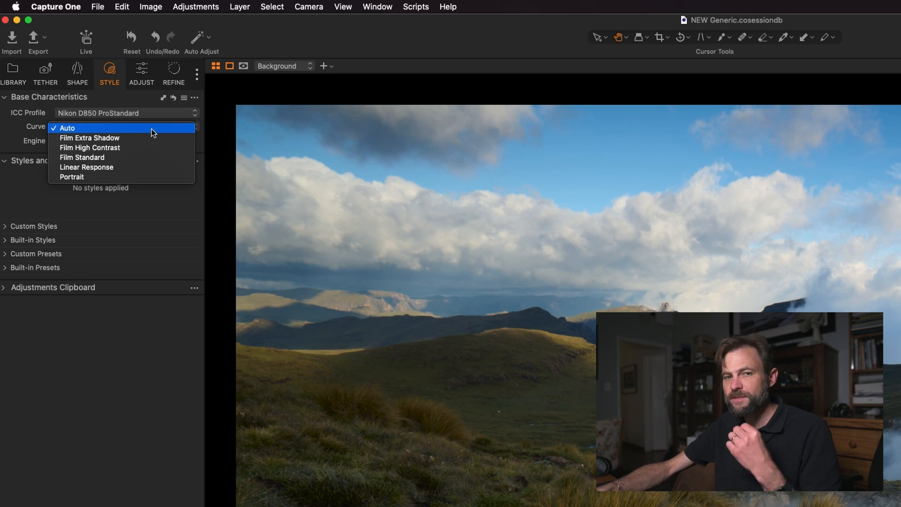
click(72, 176)
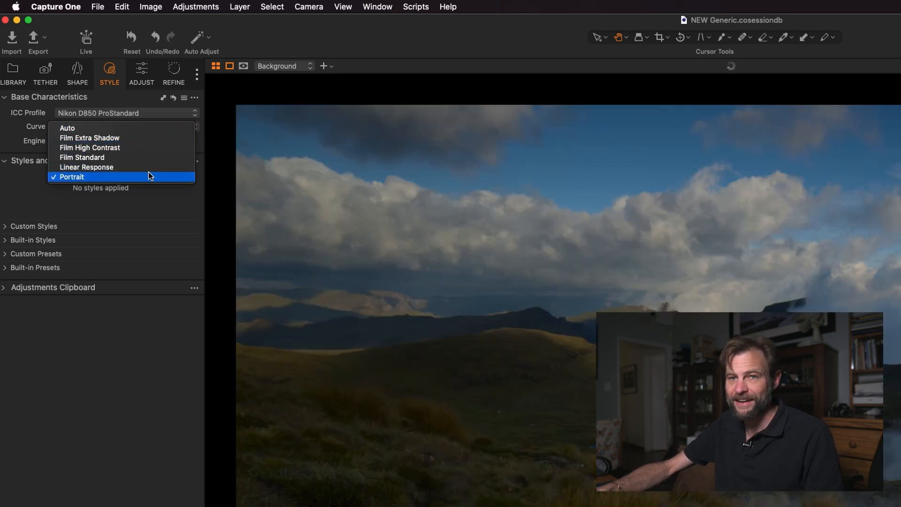
click(86, 167)
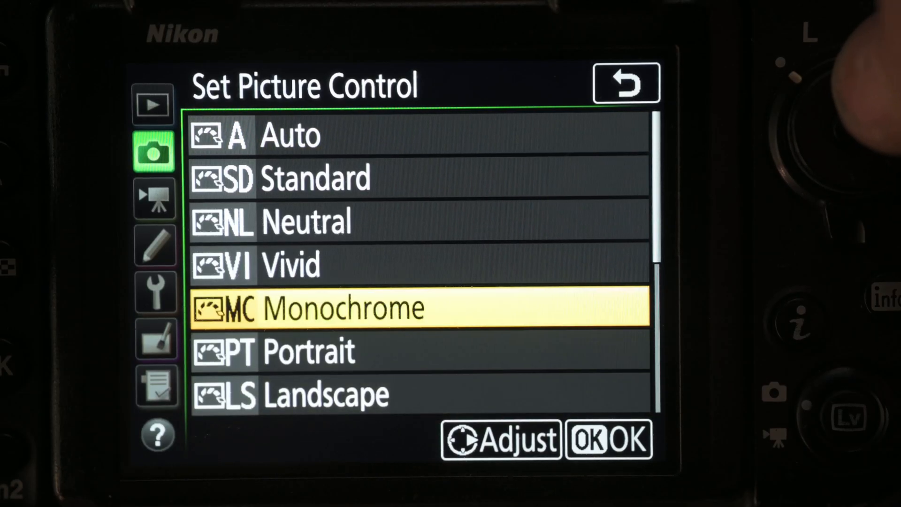
scroll(down, 3)
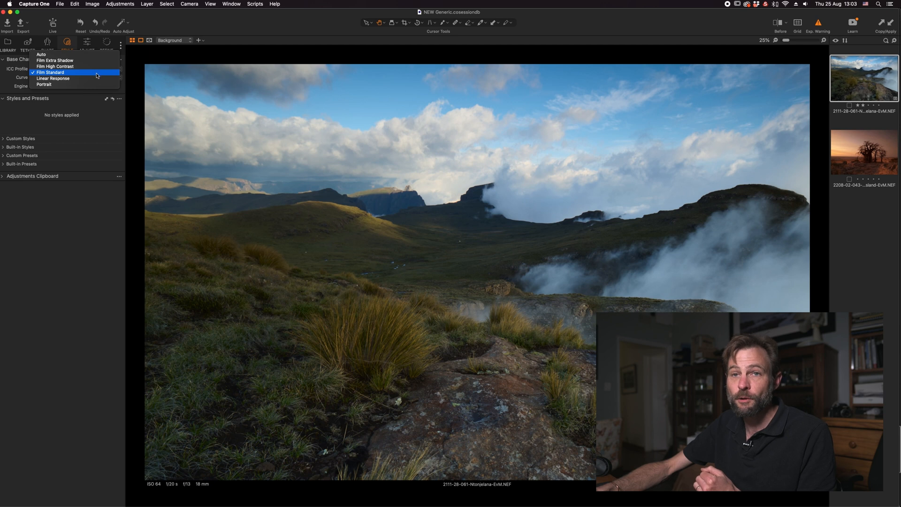
click(51, 72)
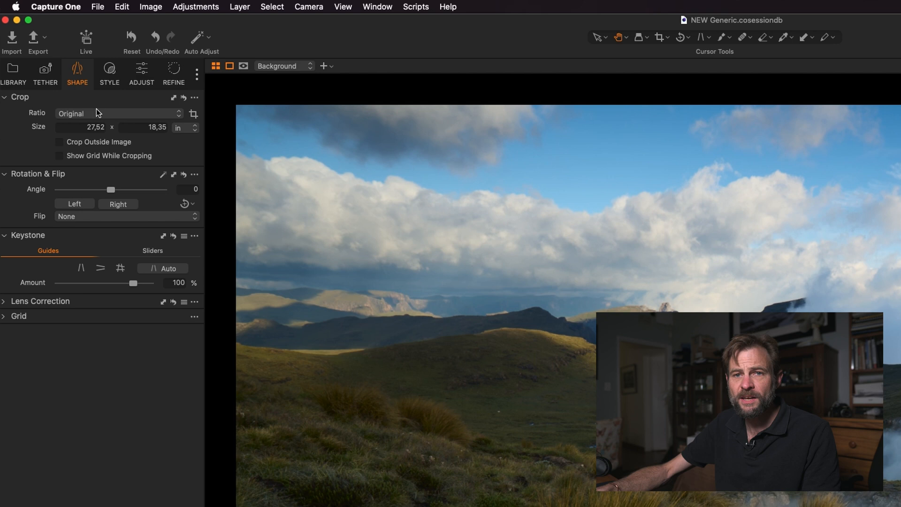
- Expand Lens Correction and set Distortion 100, Sharpness Falloff 56, Light Falloff 46
click(41, 302)
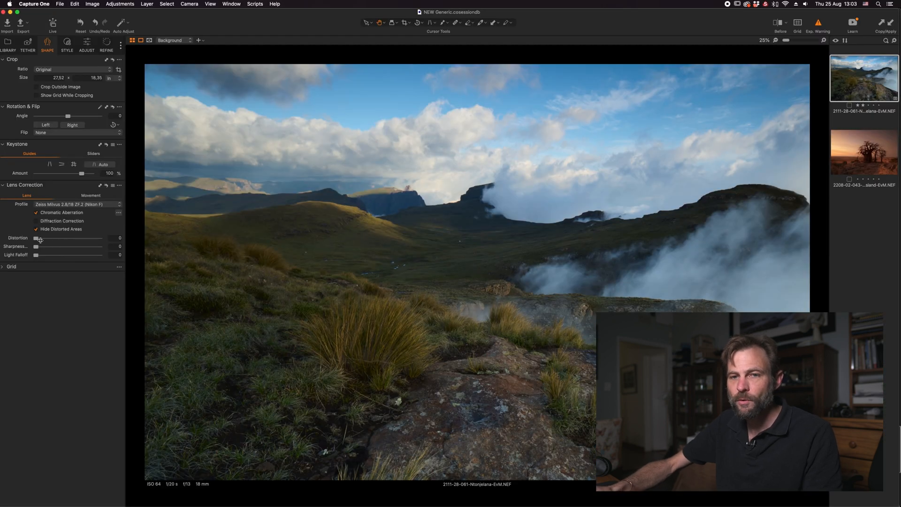
drag(36, 238, 85, 238)
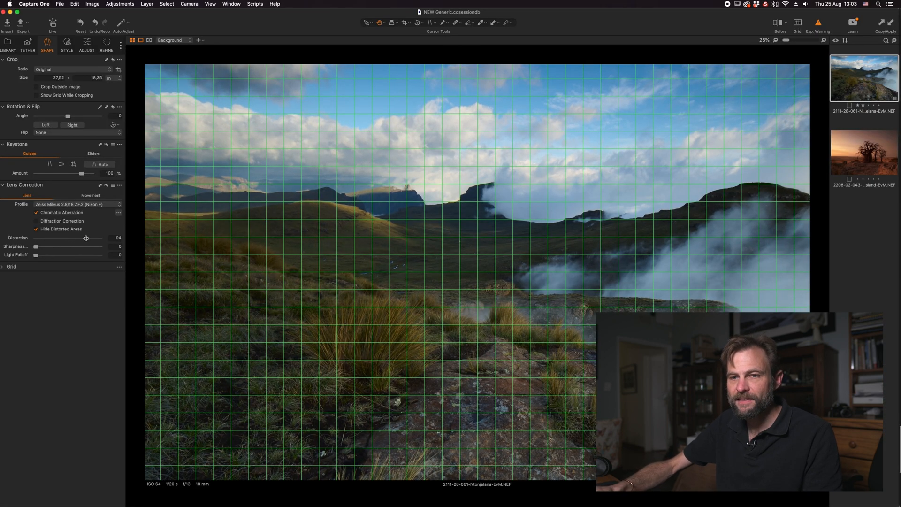
drag(85, 238, 89, 238)
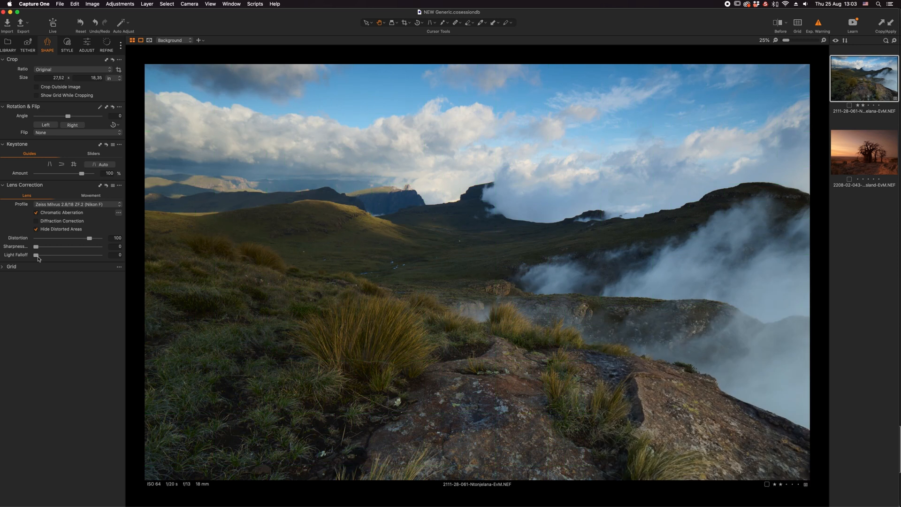
drag(37, 254, 84, 254)
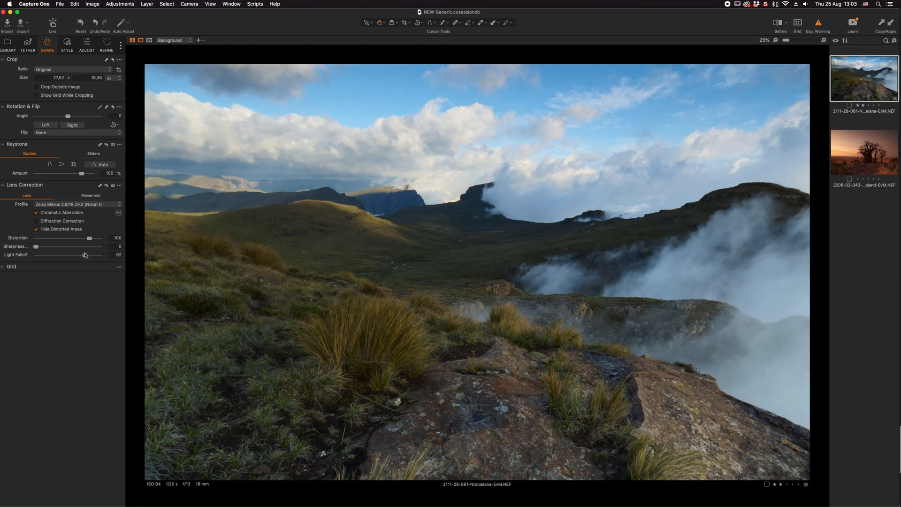
drag(82, 254, 86, 254)
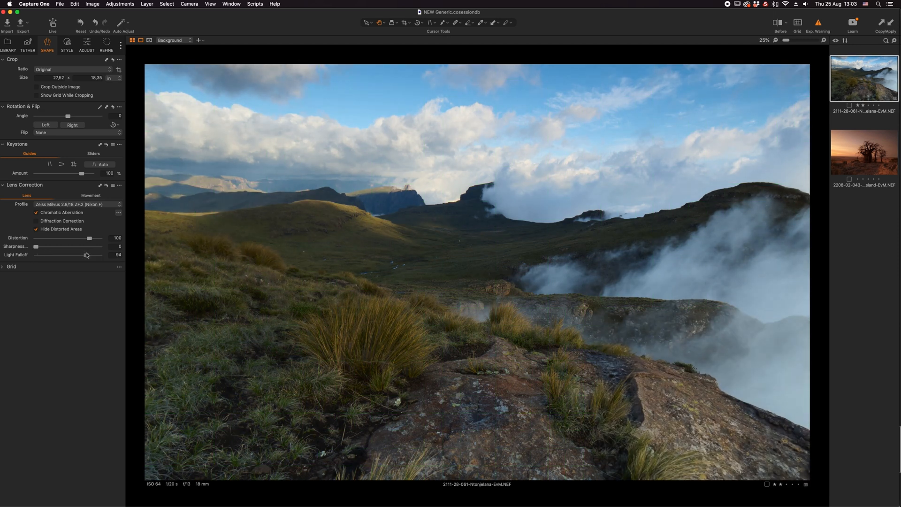
drag(91, 254, 78, 254)
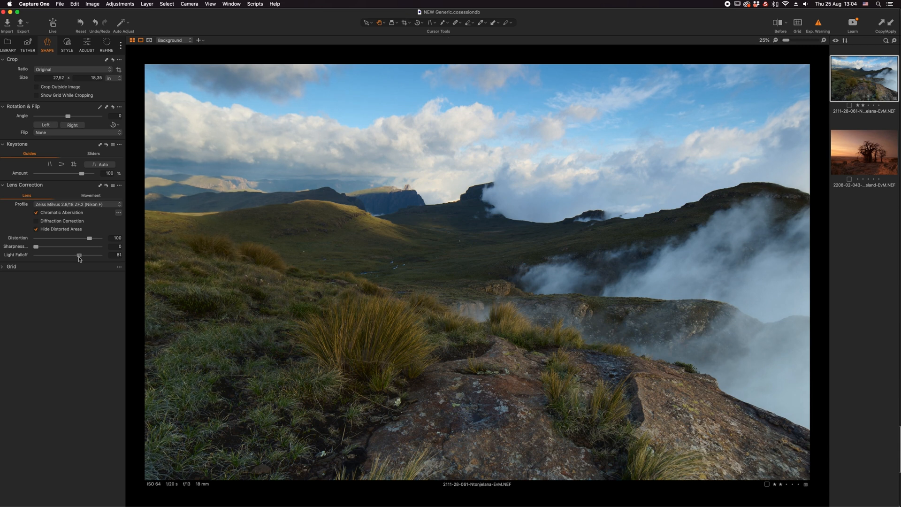
drag(79, 255, 65, 255)
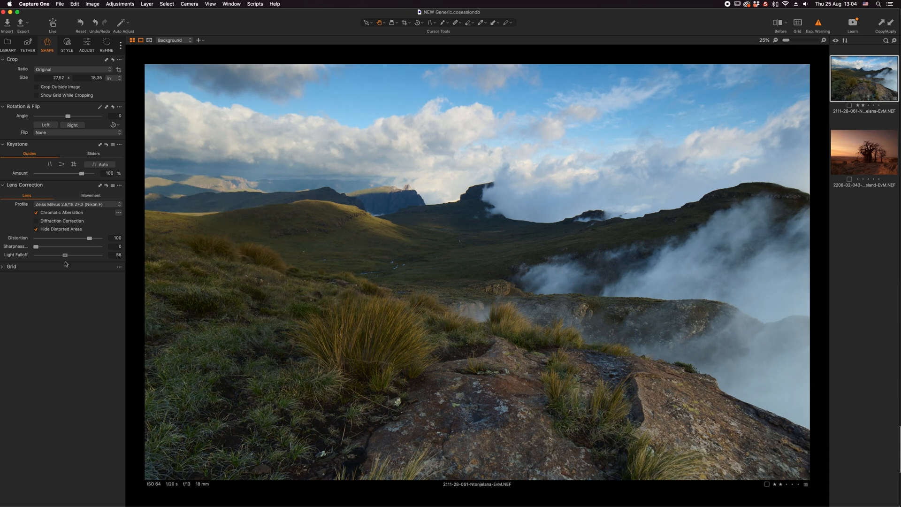
drag(65, 254, 60, 254)
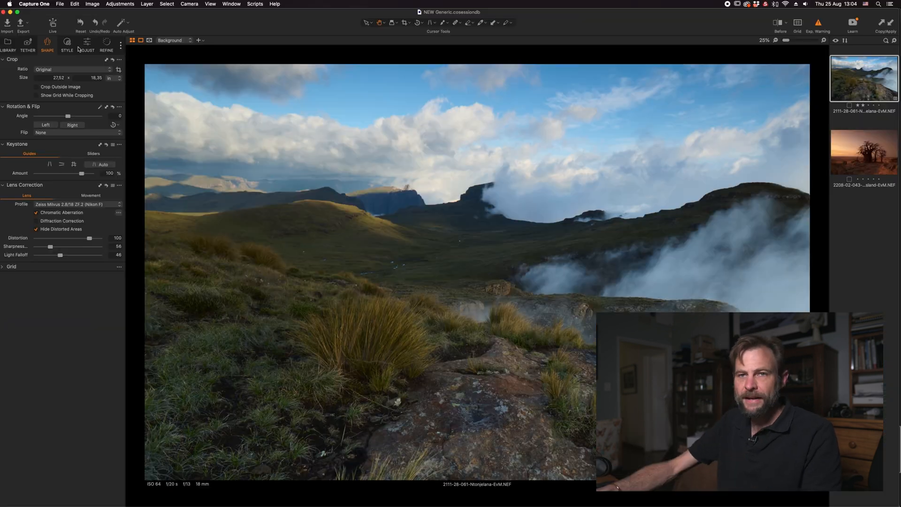
- Test brighter and darker exposure settings to reveal clipped highlights
click(86, 43)
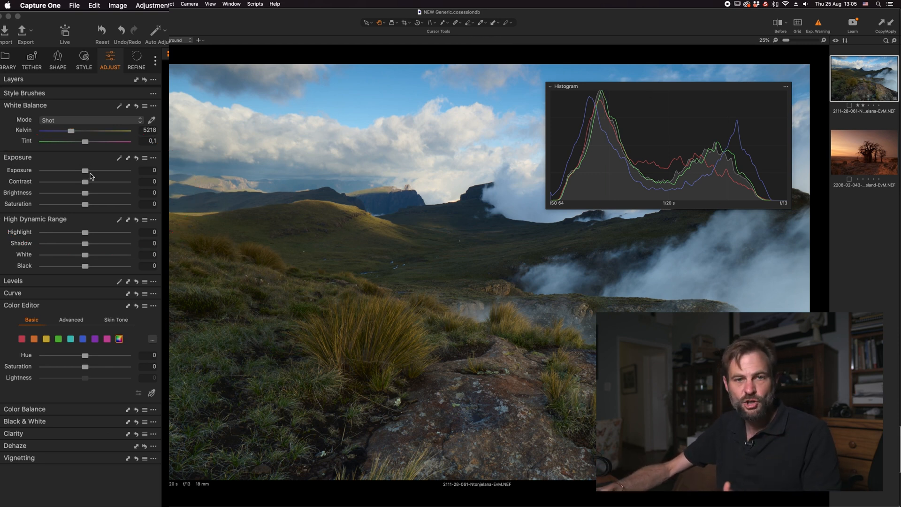
drag(85, 170, 99, 170)
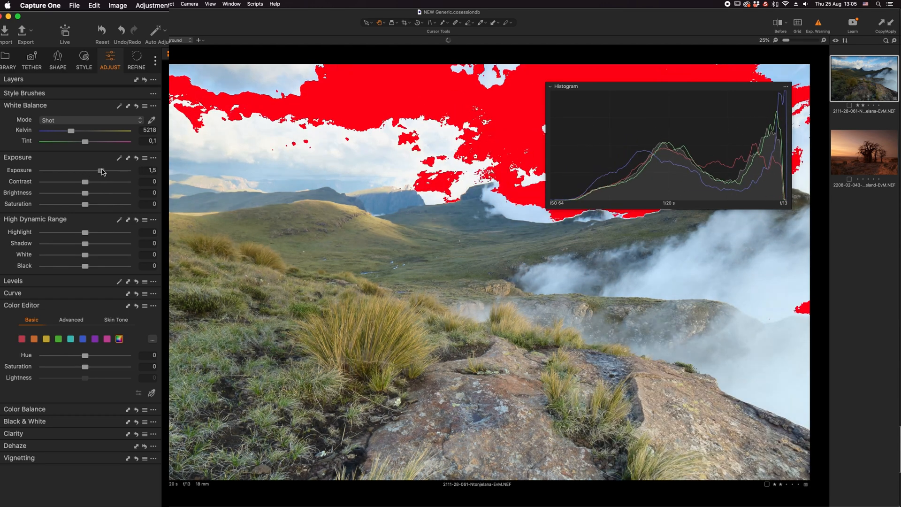
drag(99, 170, 102, 170)
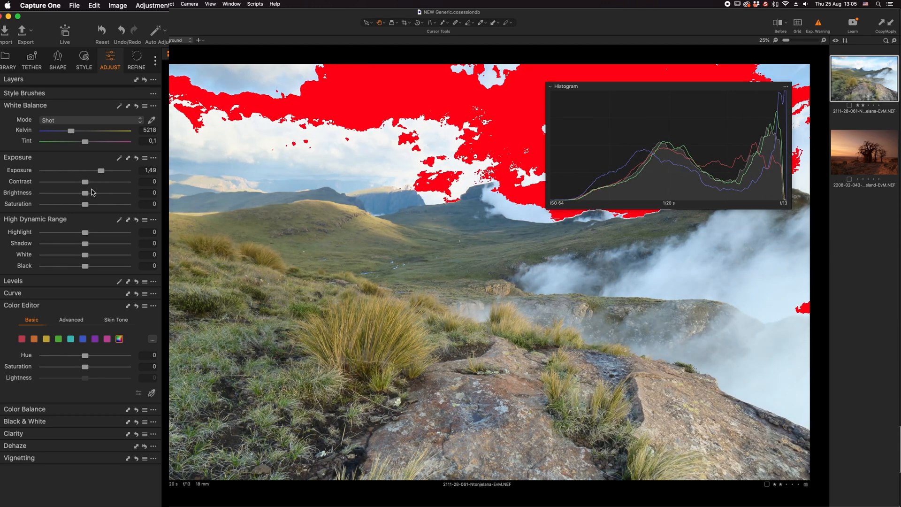
drag(102, 170, 88, 170)
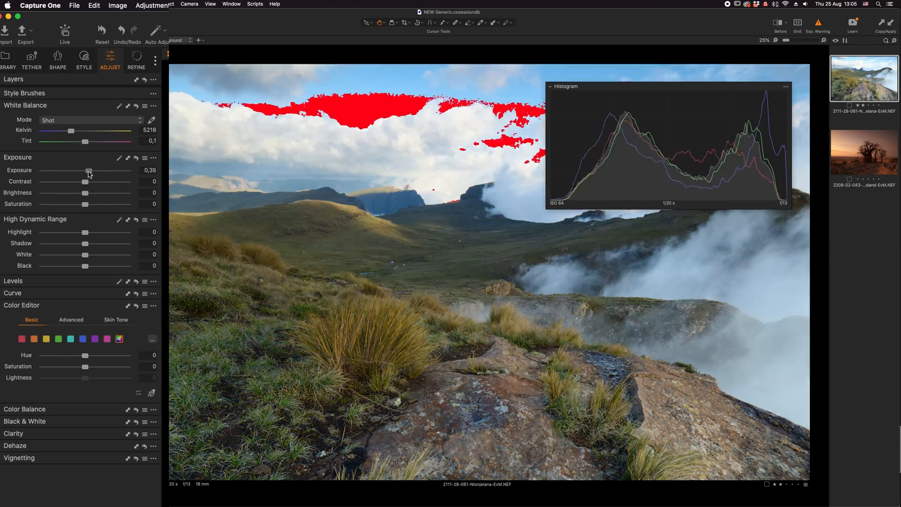
drag(89, 170, 67, 170)
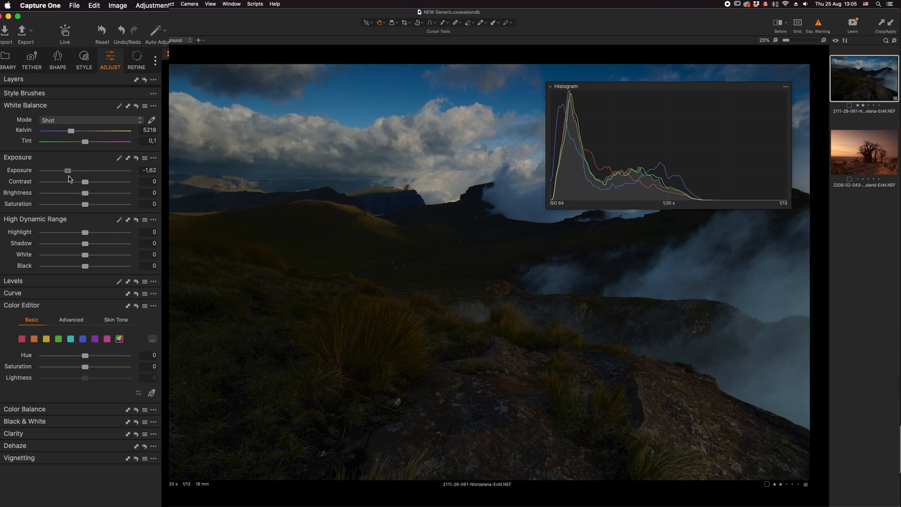
drag(68, 170, 75, 170)
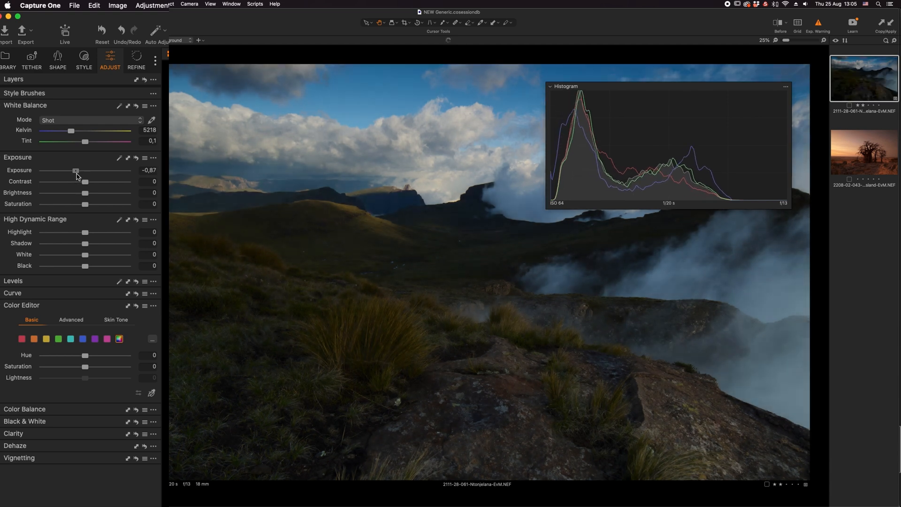
drag(75, 170, 85, 170)
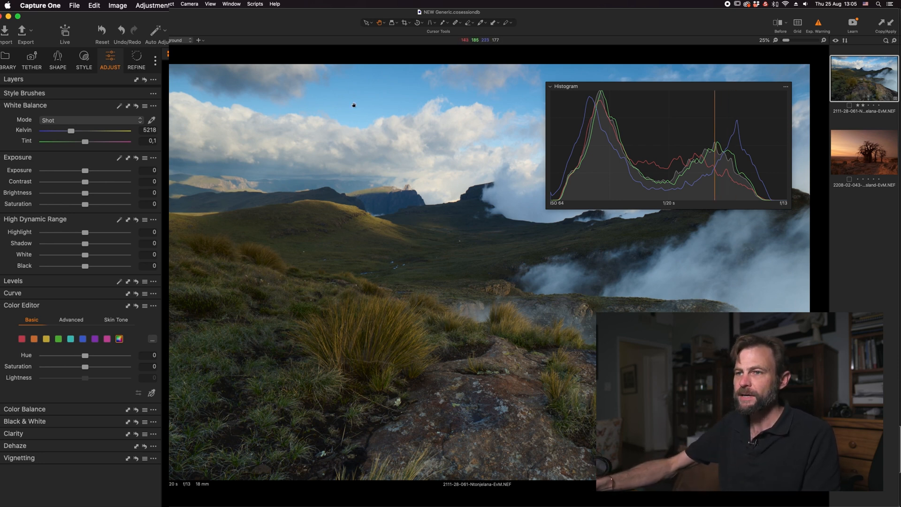
drag(86, 170, 104, 169)
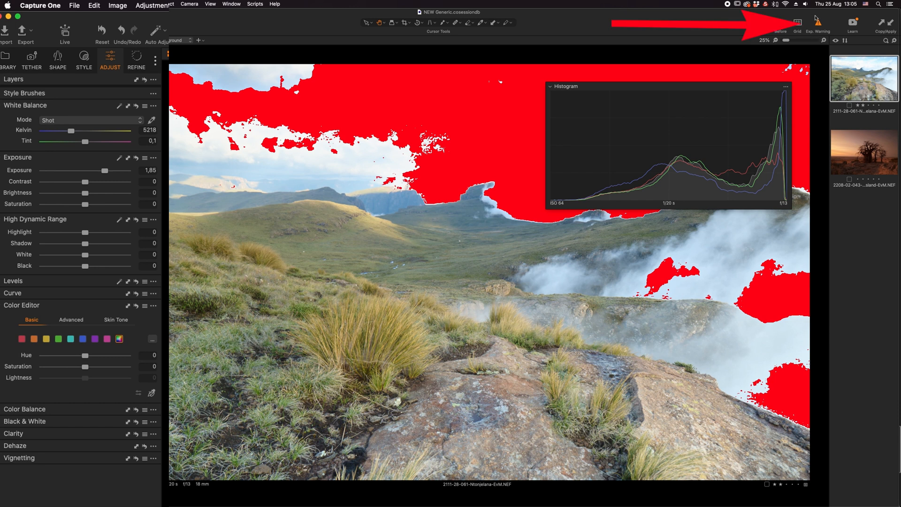
- Toggle on the red clipping exposure warning with Cmd+E
key(cmd+e)
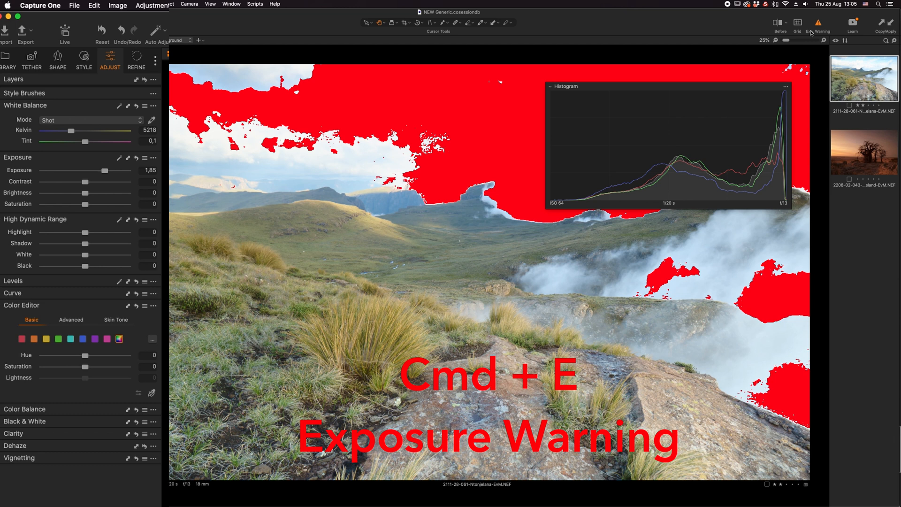
click(818, 24)
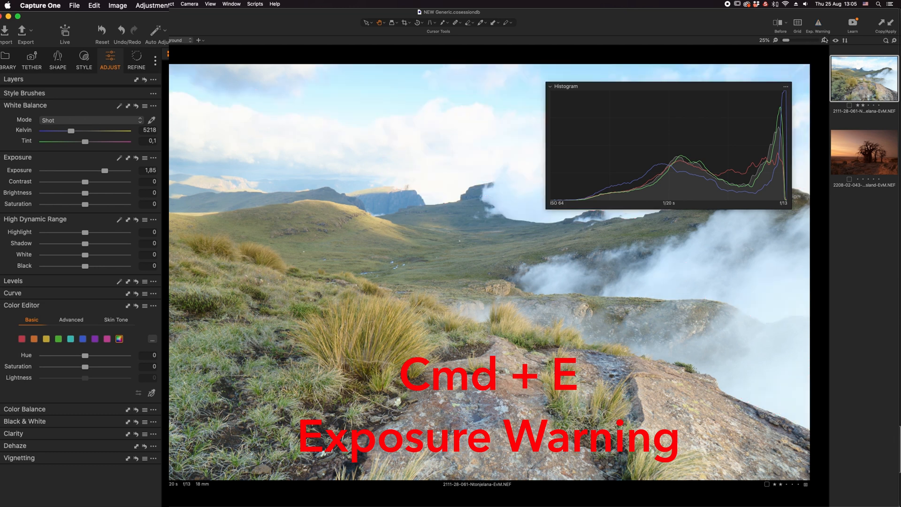
key(cmd+e)
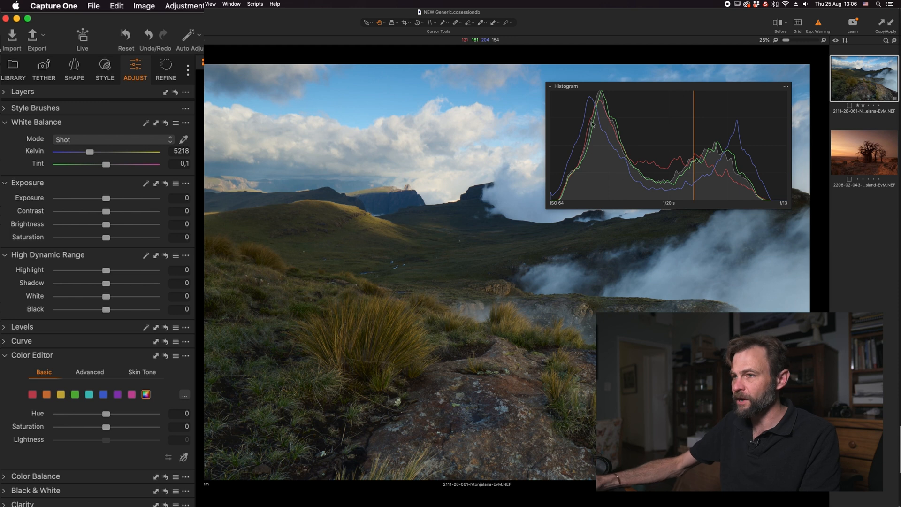
mouse_move(159, 205)
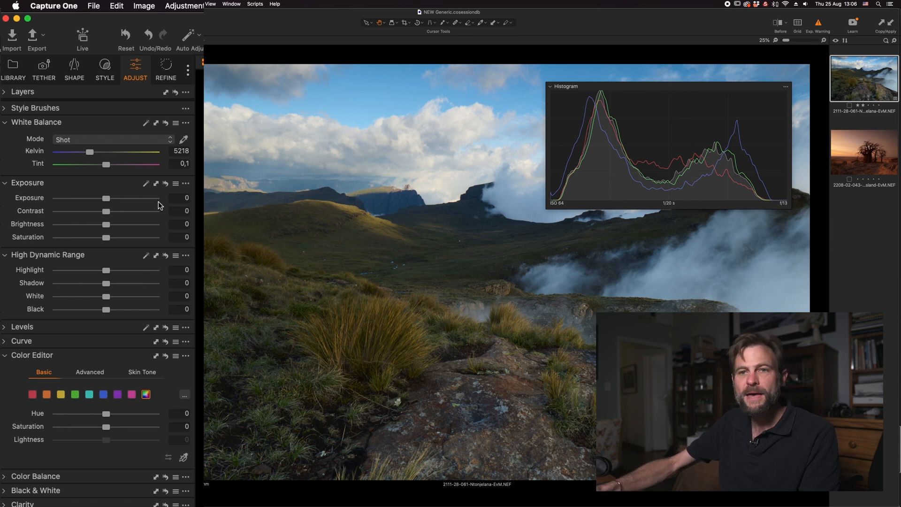
drag(90, 223, 124, 224)
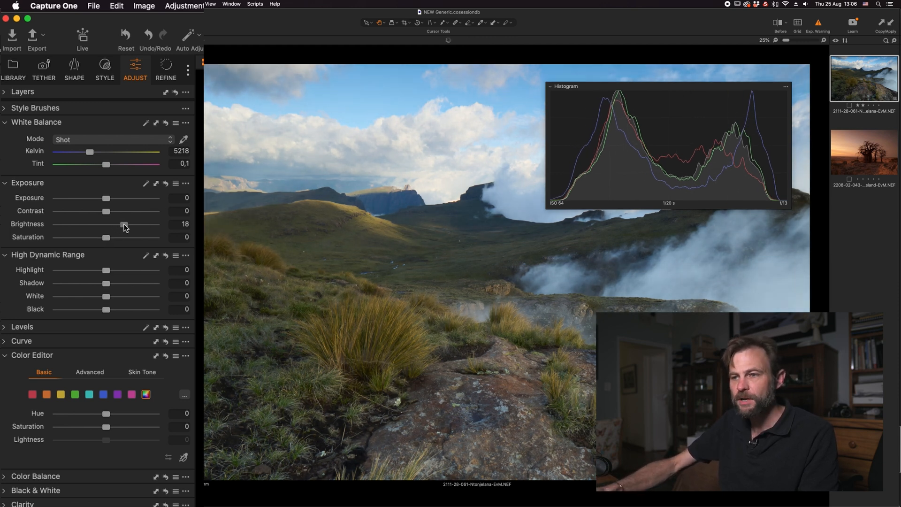
drag(123, 223, 88, 223)
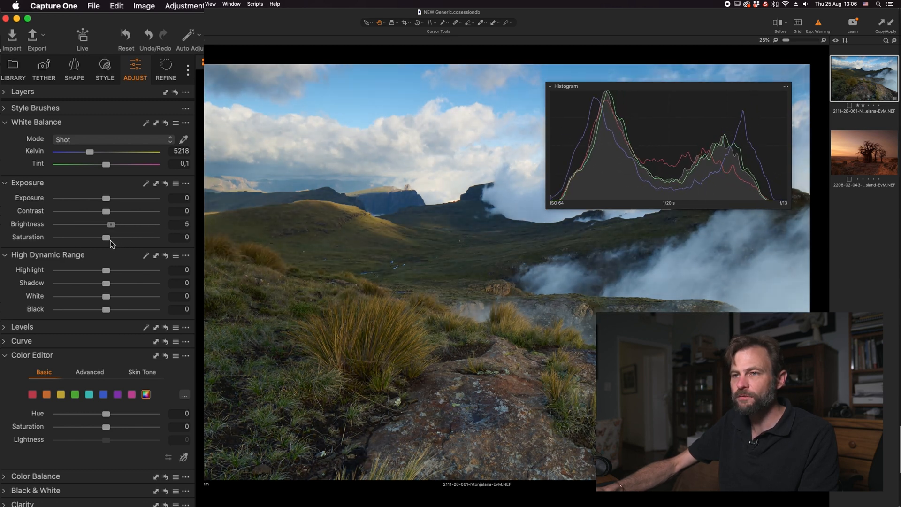
drag(106, 224, 114, 223)
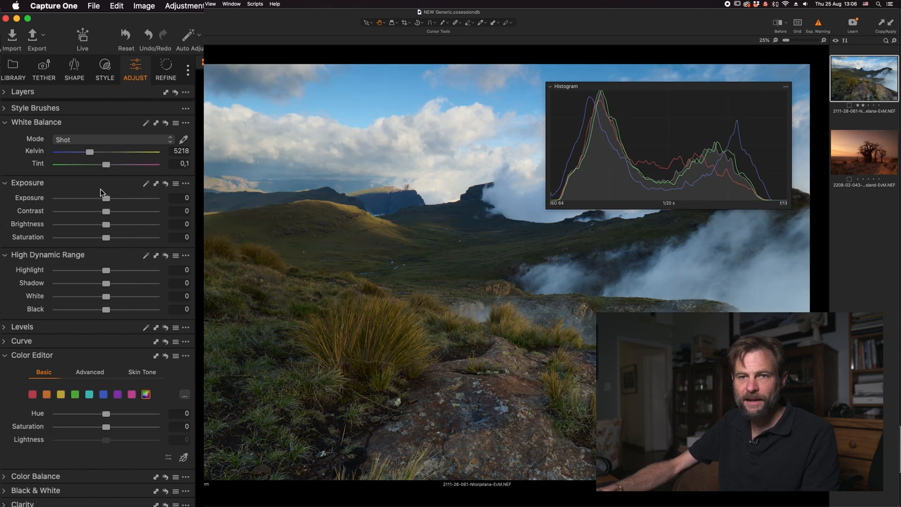
mouse_move(108, 215)
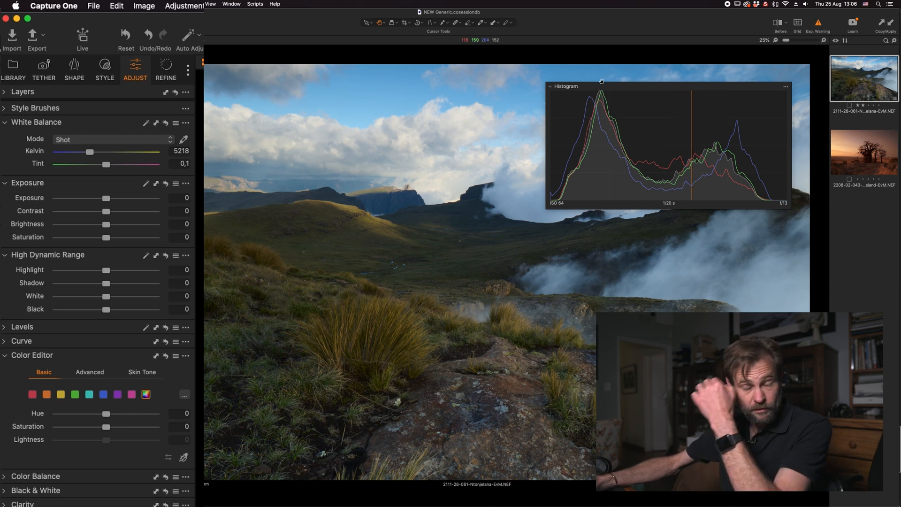
drag(105, 210, 110, 211)
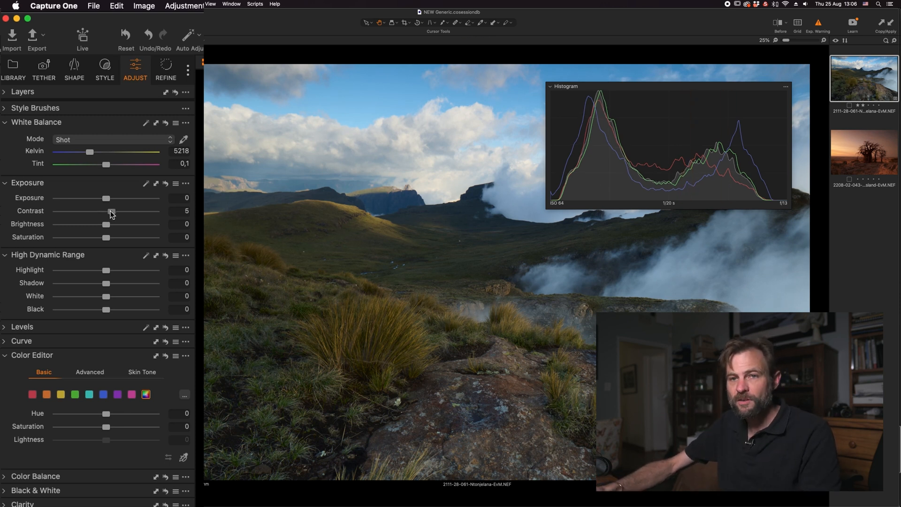
drag(112, 210, 126, 210)
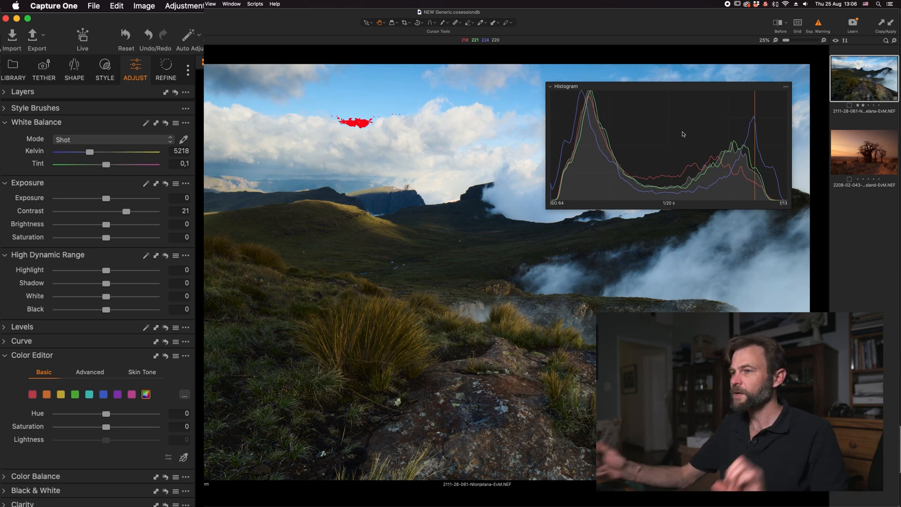
mouse_move(594, 99)
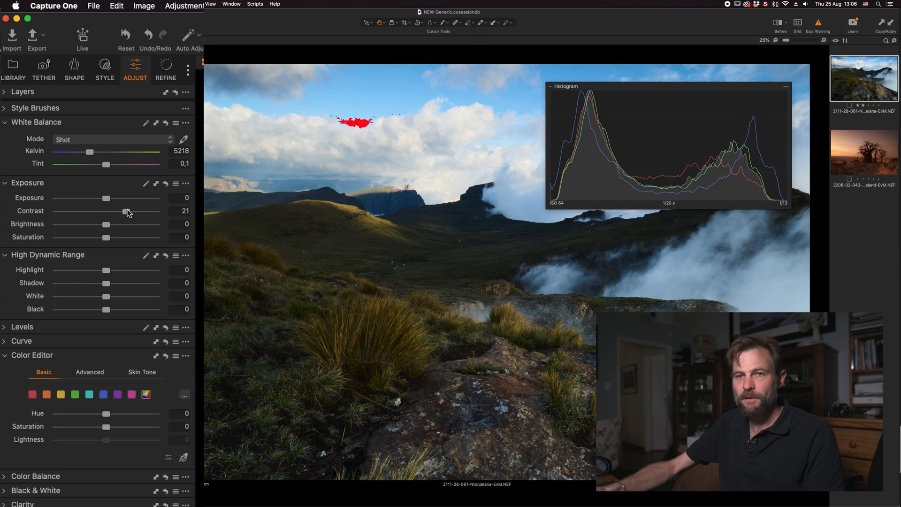
drag(125, 211, 77, 211)
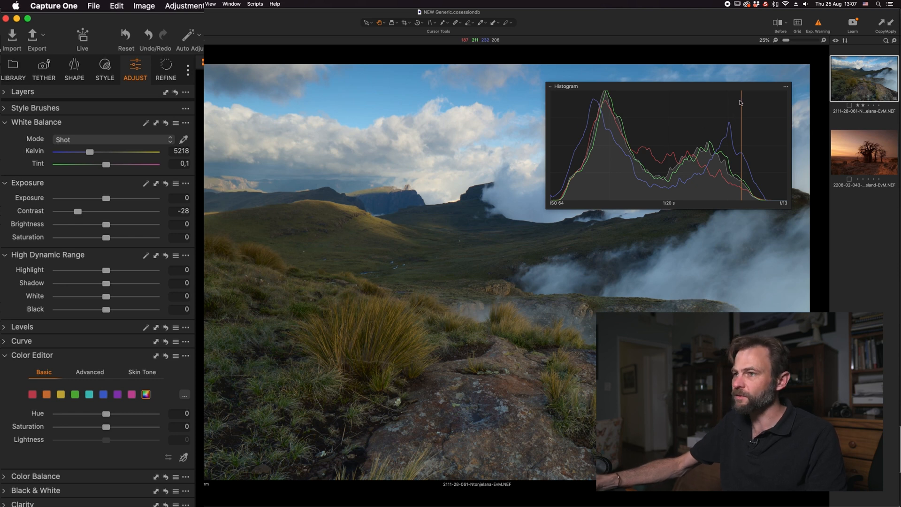
mouse_move(621, 99)
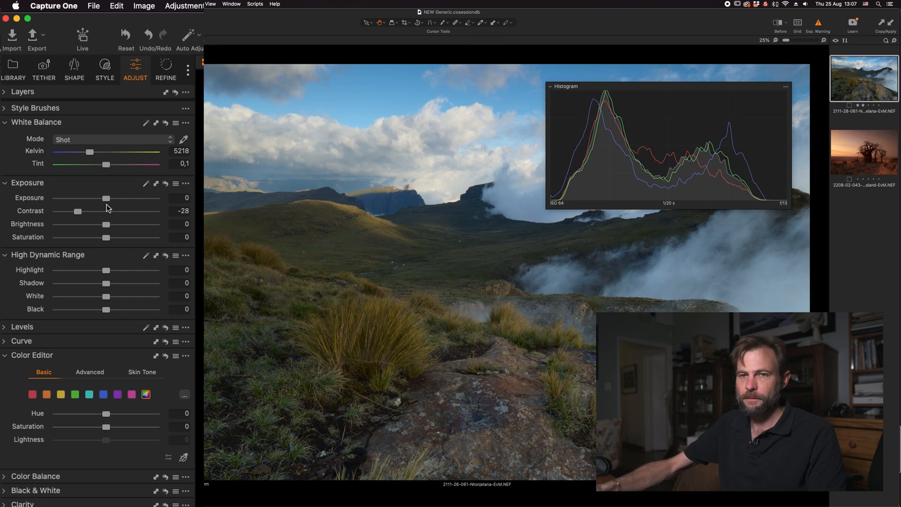
drag(77, 210, 105, 211)
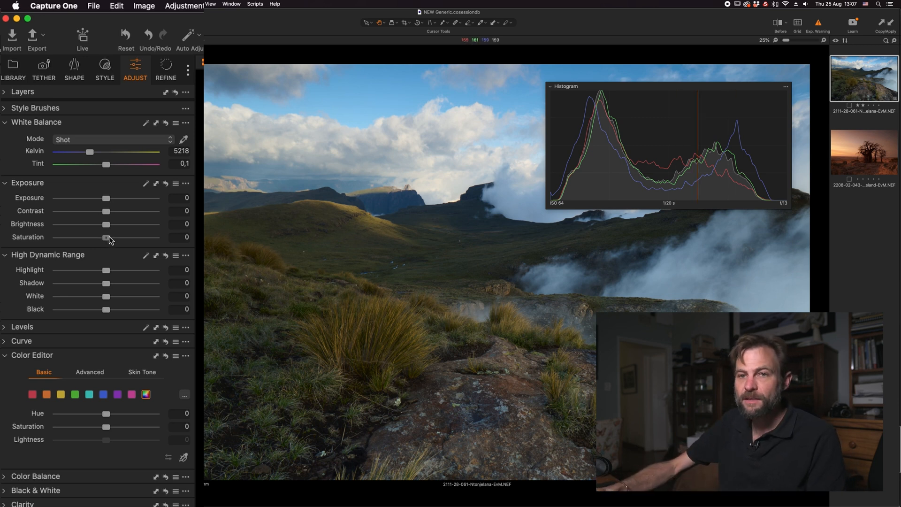
drag(105, 238, 89, 237)
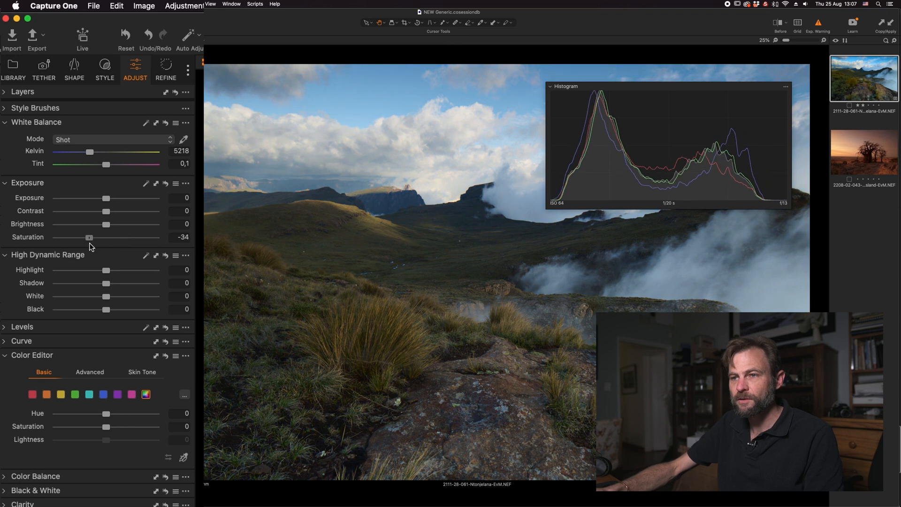
drag(89, 238, 83, 237)
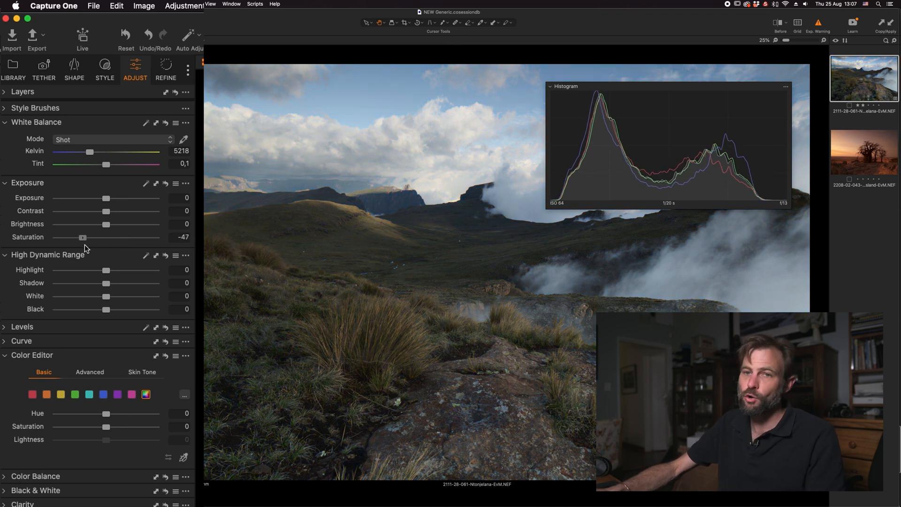
drag(82, 237, 56, 237)
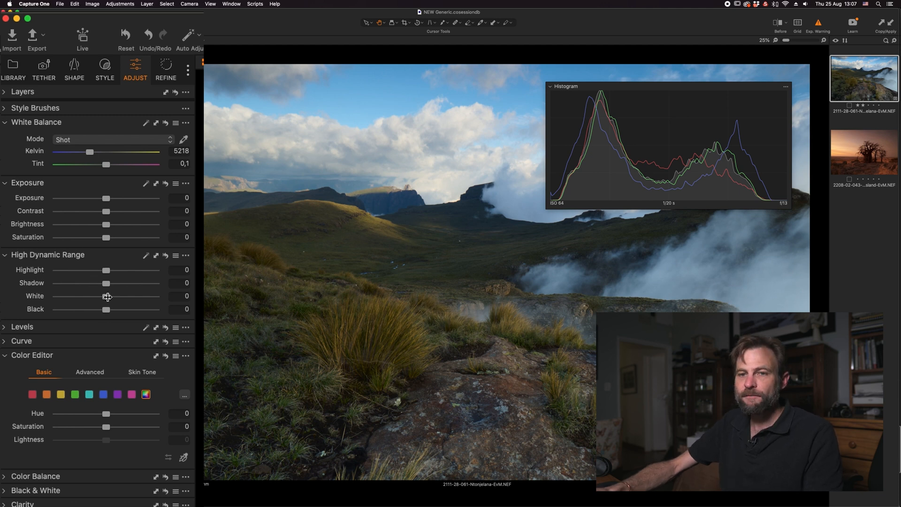
- Raise High Dynamic Range White to 37 and deepen Black to -11
drag(106, 296, 122, 296)
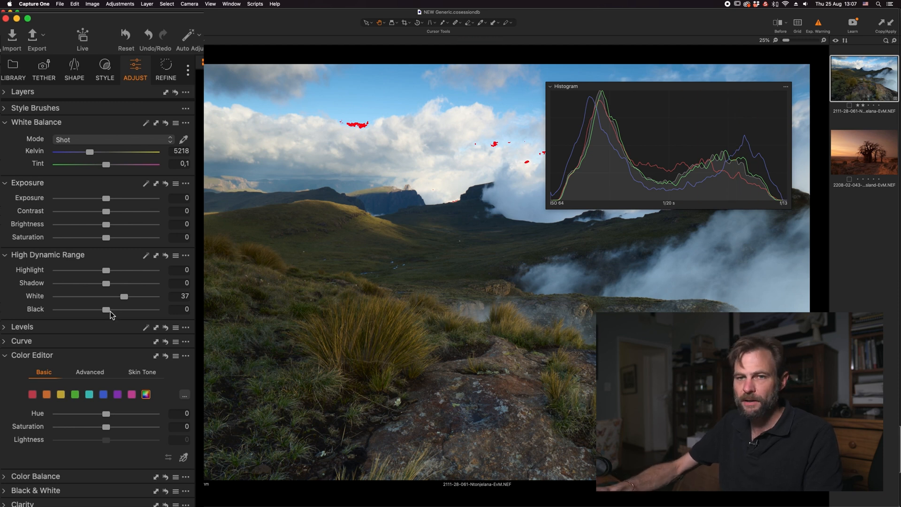
drag(105, 309, 102, 309)
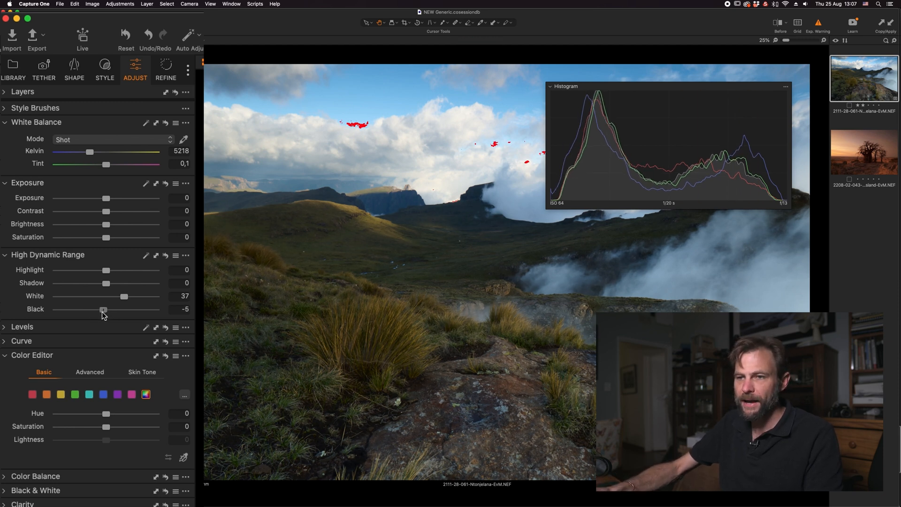
drag(103, 310, 100, 310)
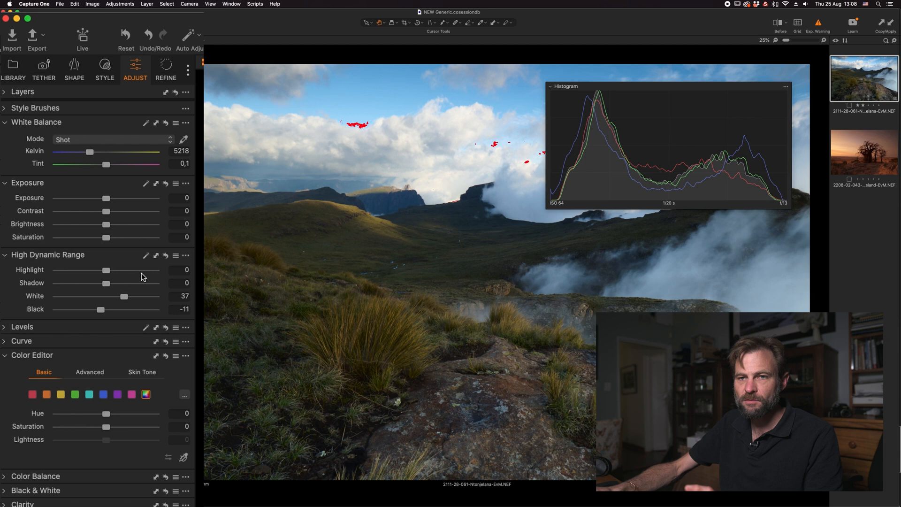
- Expand Levels and pull the black and white points in to 3 and 239
click(22, 327)
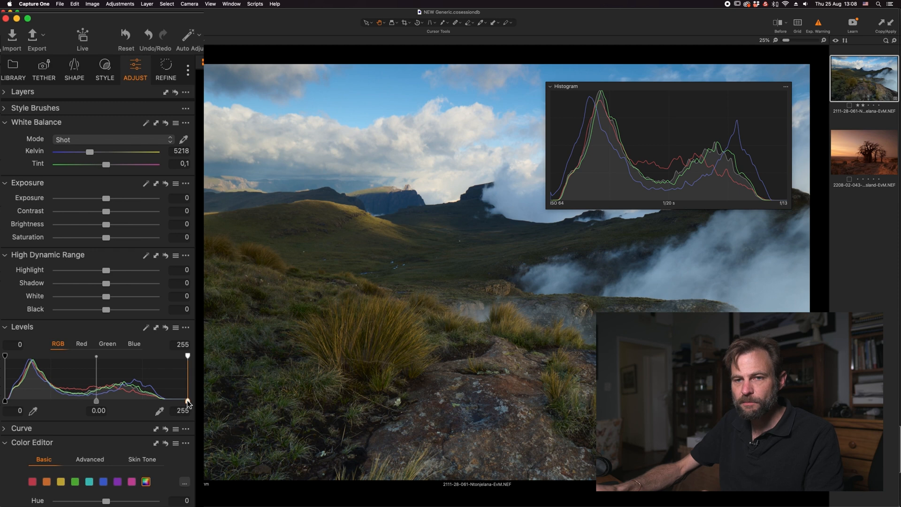
drag(187, 356, 171, 400)
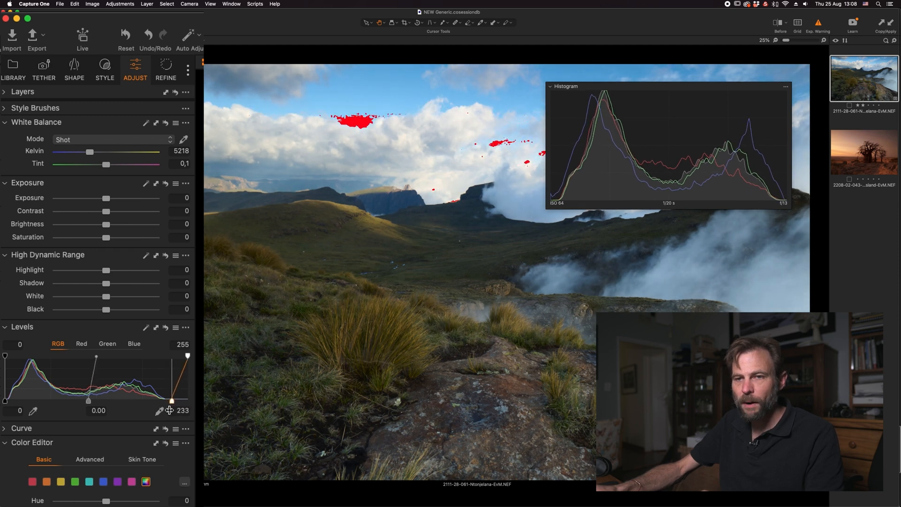
drag(172, 402, 175, 403)
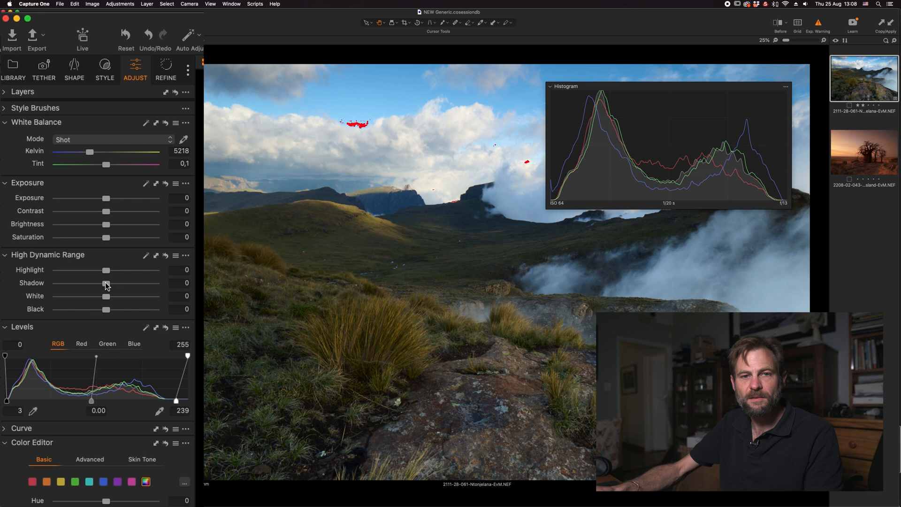
mouse_move(176, 407)
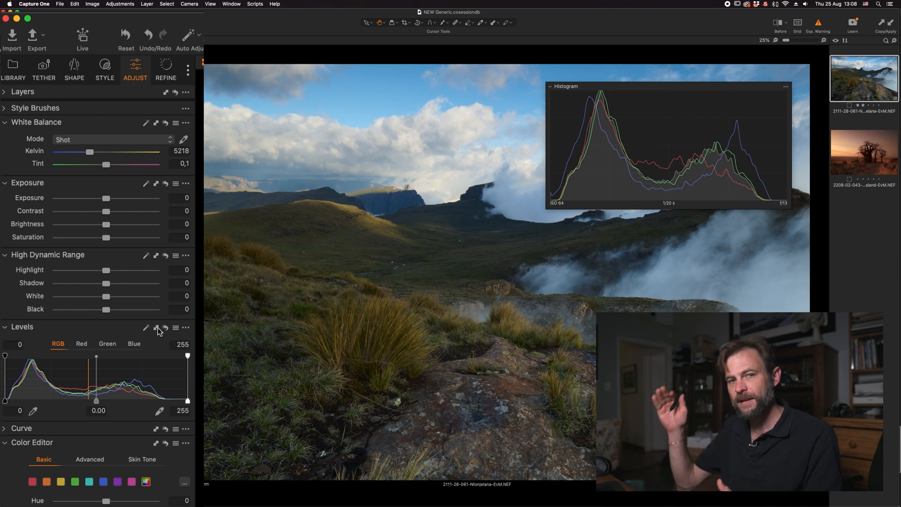
mouse_move(158, 328)
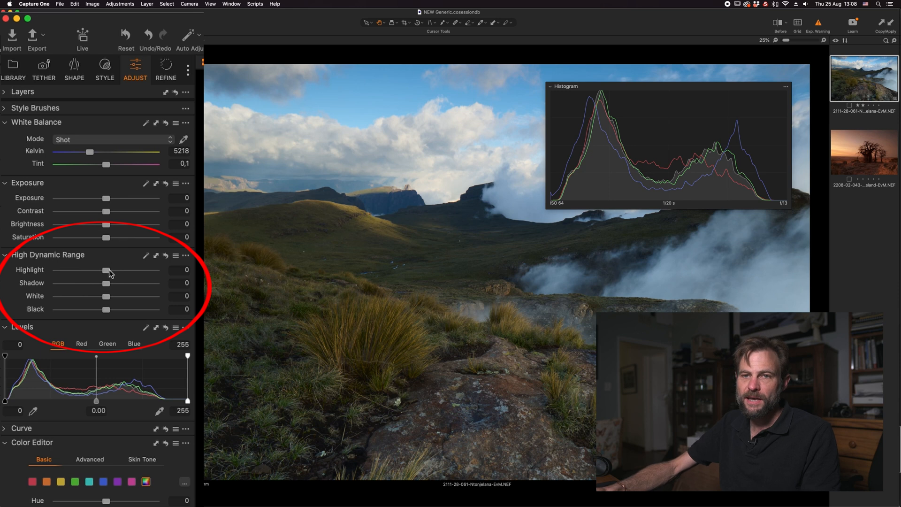
- Set High Dynamic Range Highlight to -67 and Shadow to 8
drag(105, 270, 126, 270)
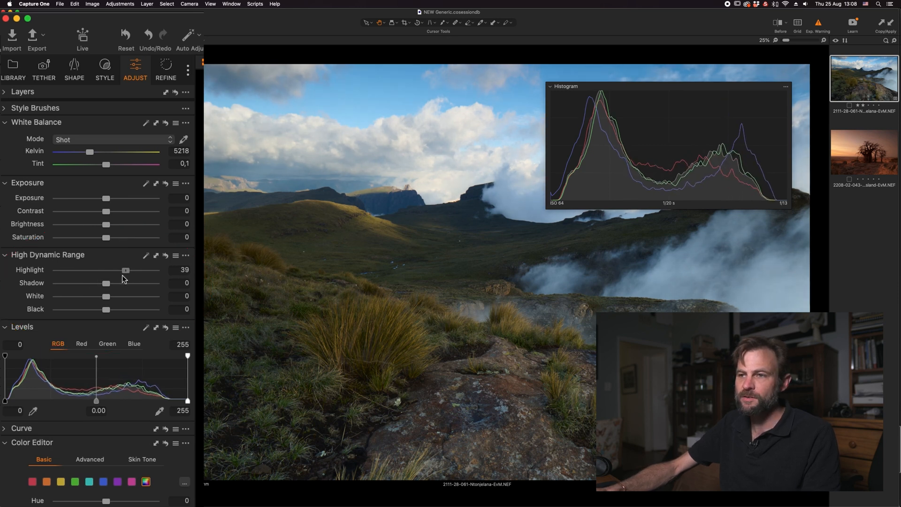
drag(126, 270, 97, 270)
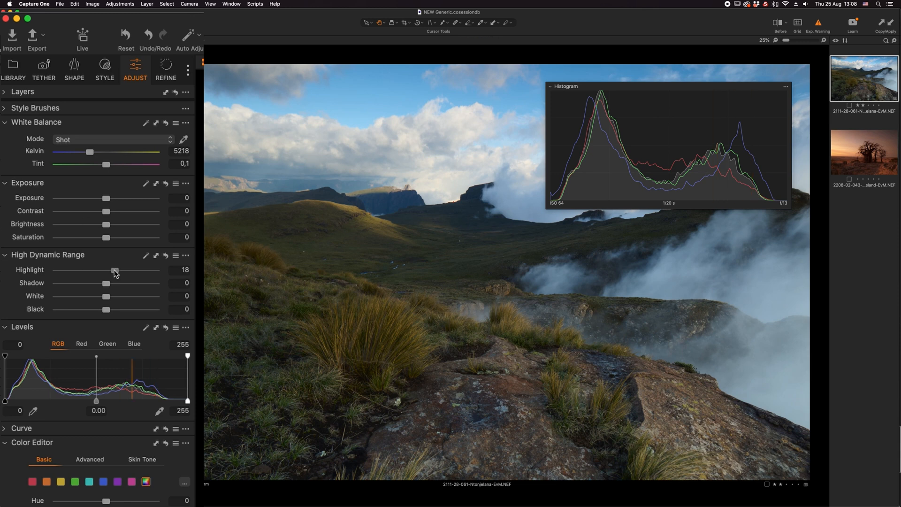
drag(113, 270, 72, 270)
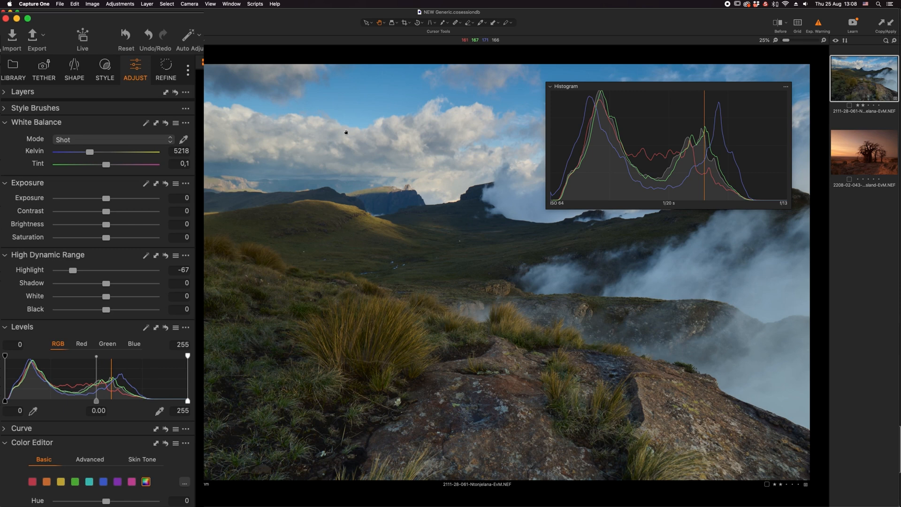
drag(105, 283, 113, 282)
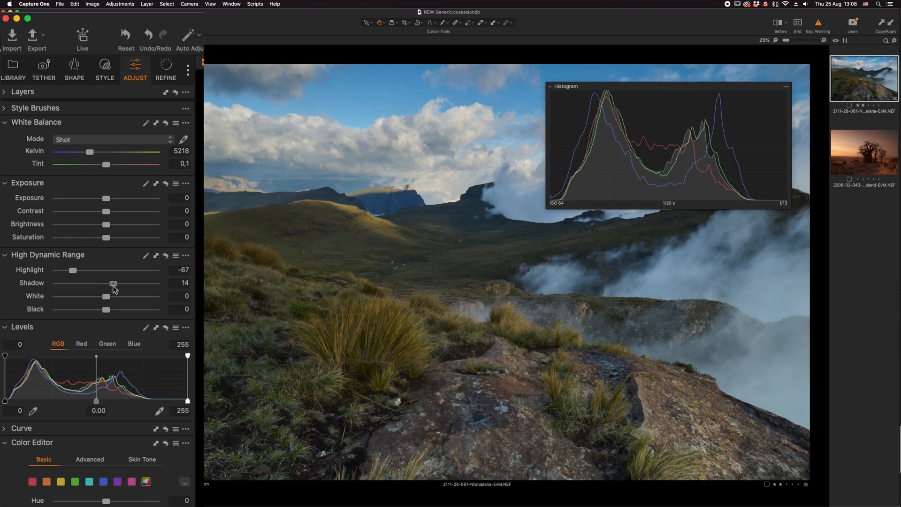
drag(113, 282, 110, 282)
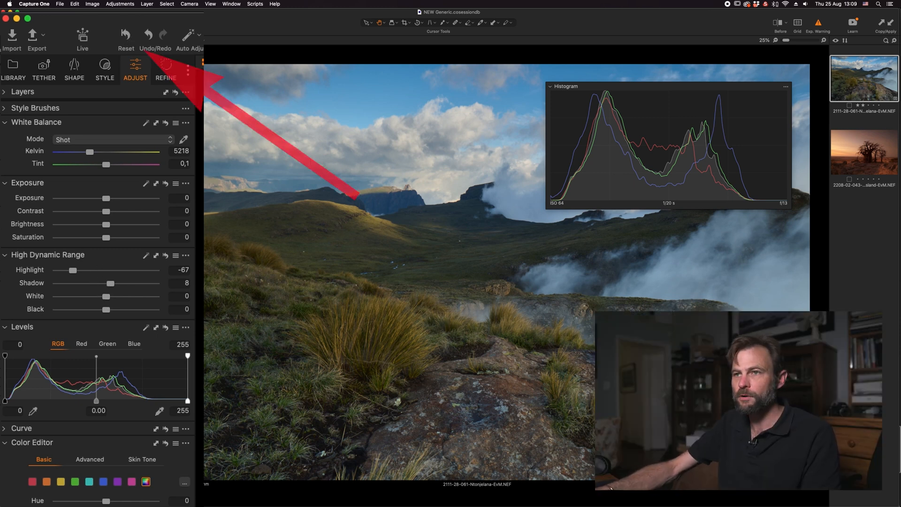
click(146, 34)
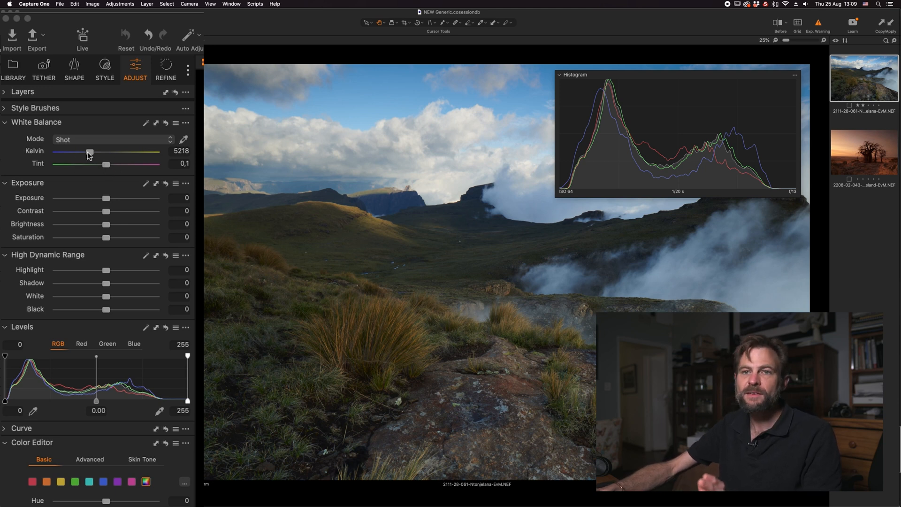
mouse_move(73, 156)
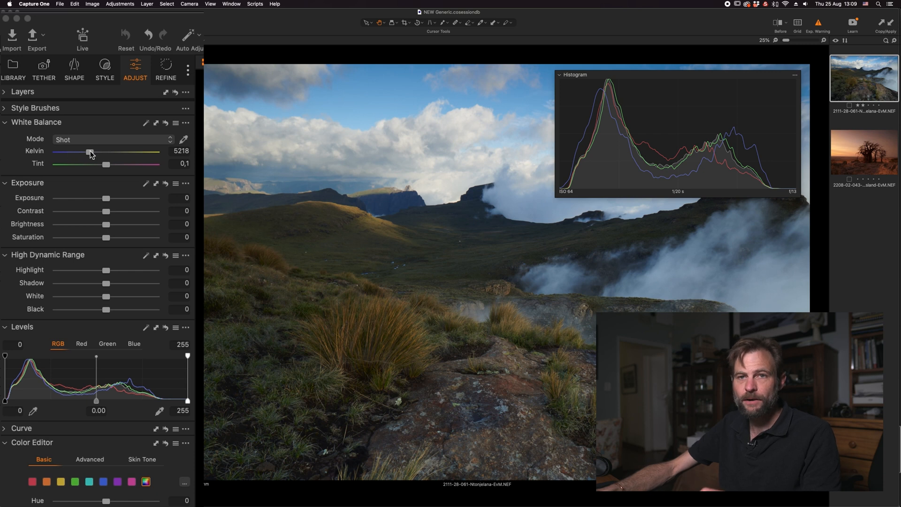
drag(90, 154, 88, 153)
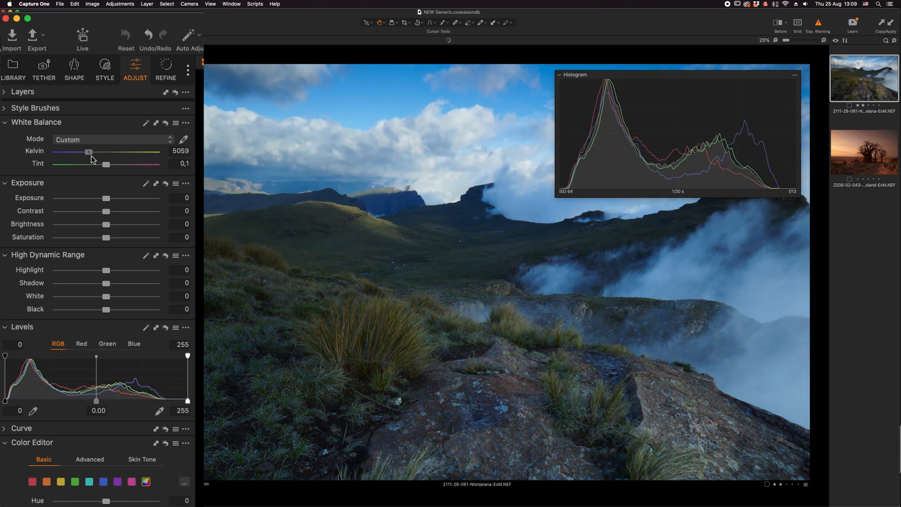
drag(89, 152, 125, 152)
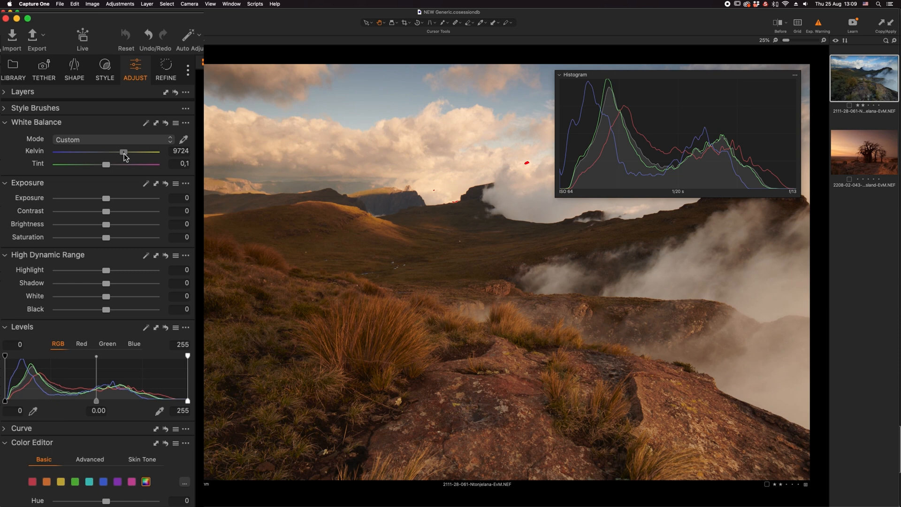
drag(123, 152, 92, 151)
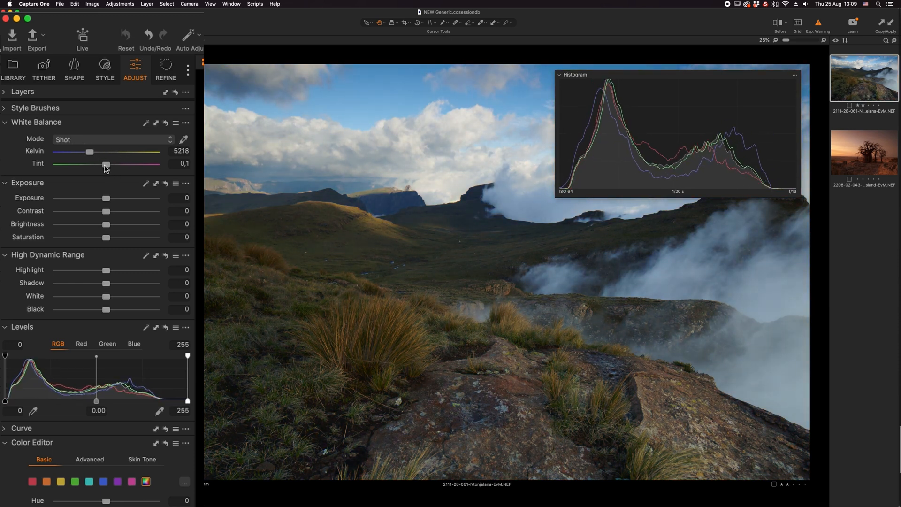
drag(105, 164, 92, 164)
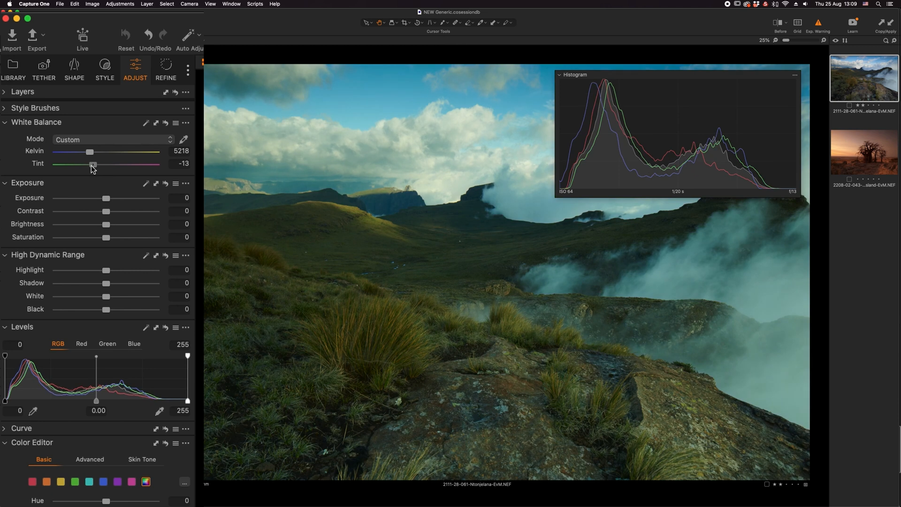
drag(93, 164, 151, 164)
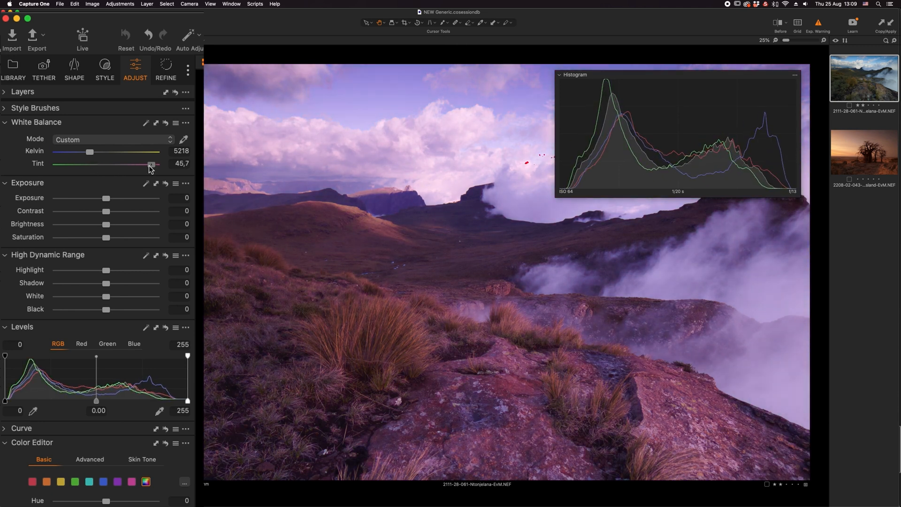
click(112, 138)
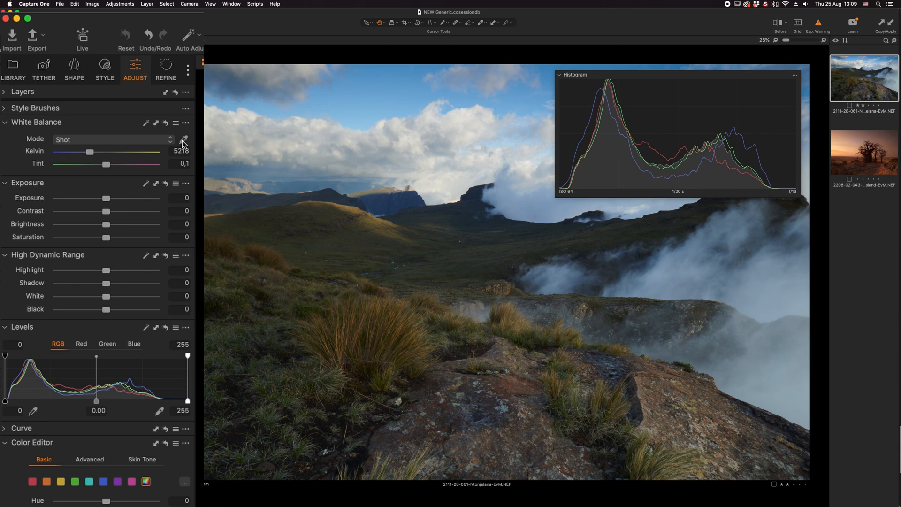
- Sample a neutral spot for Custom white balance of 4921 K, tint 1.8
key(w)
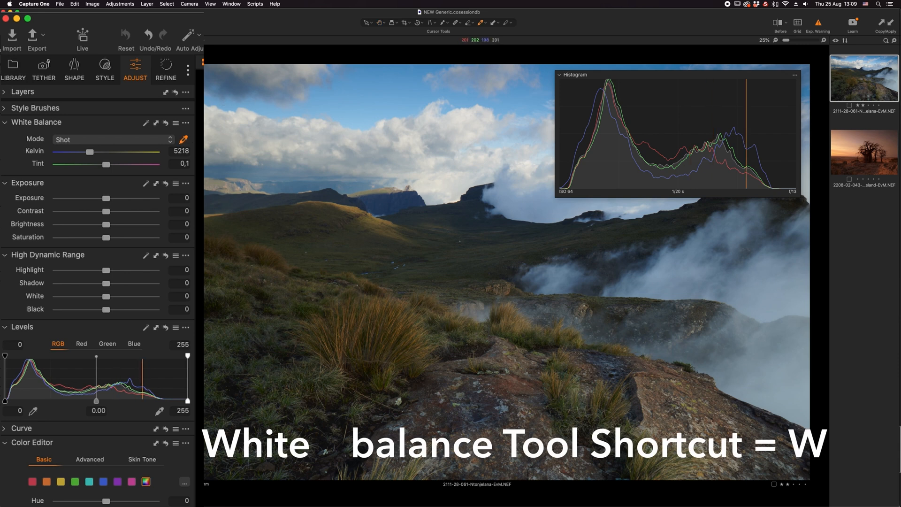
click(264, 124)
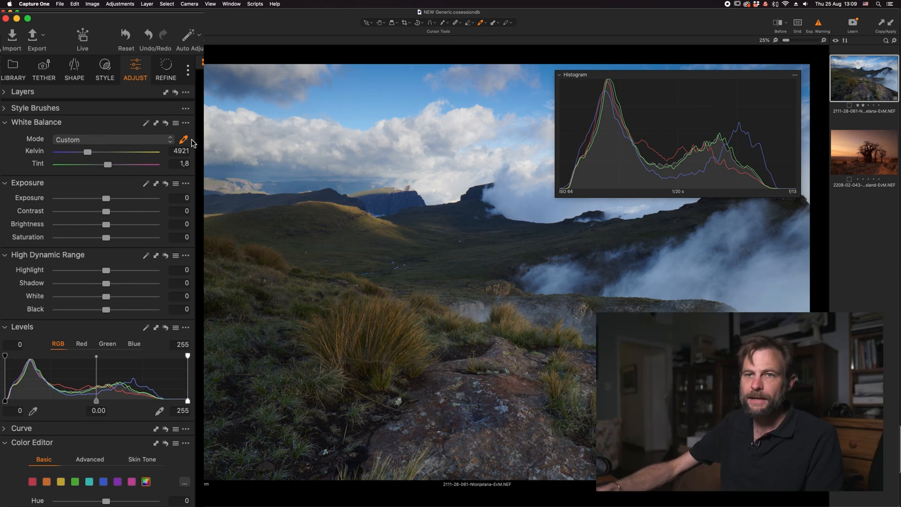
click(111, 139)
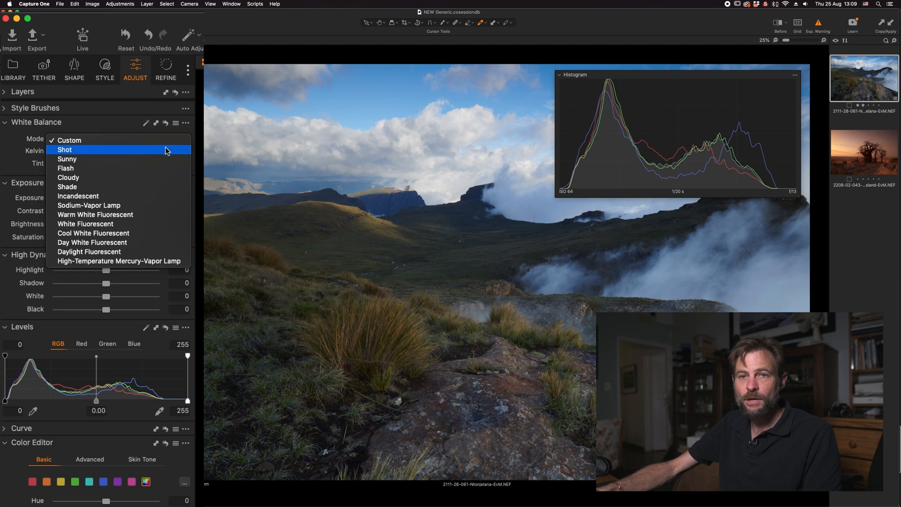
mouse_move(126, 141)
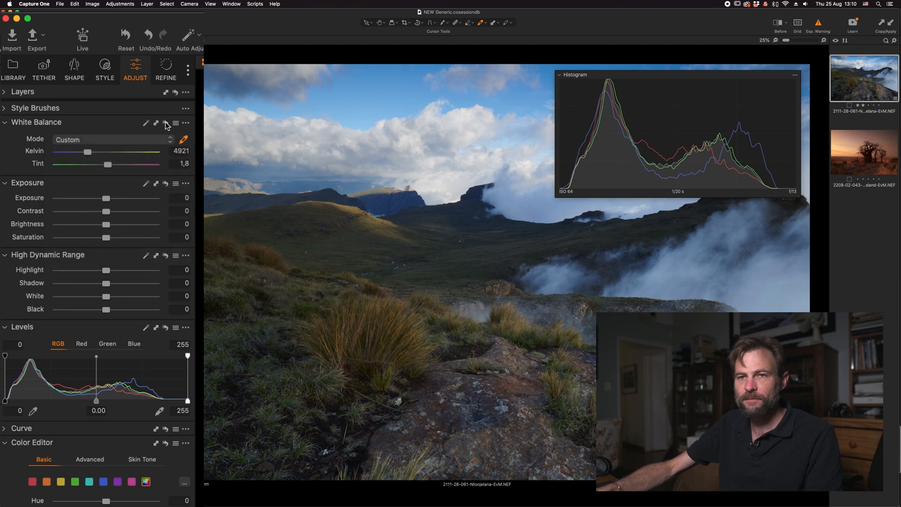
- Reset white balance, then set Kelvin to 5568 and Tint to 2.7
click(112, 139)
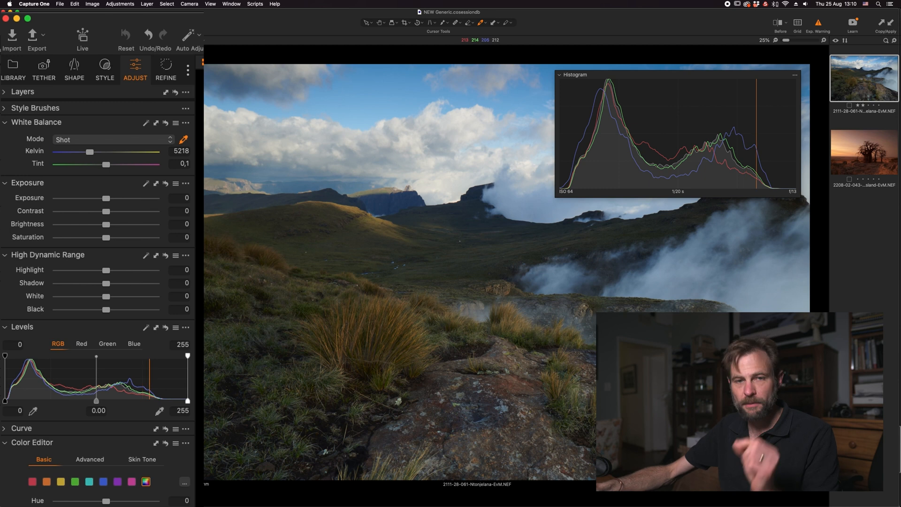
mouse_move(184, 177)
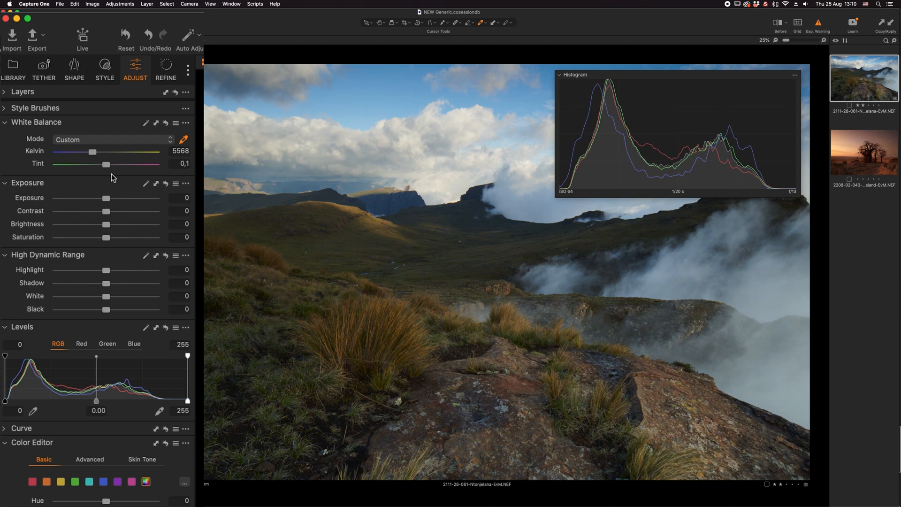
mouse_move(99, 175)
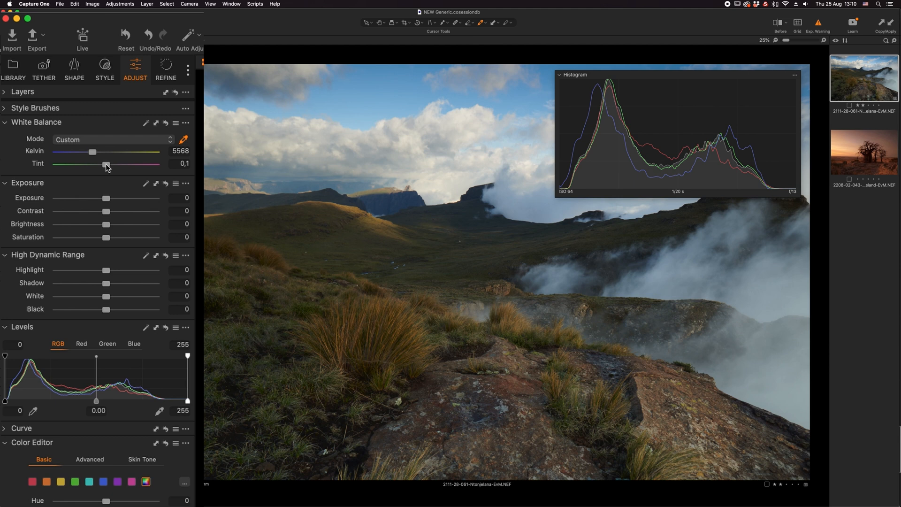
drag(105, 163, 110, 163)
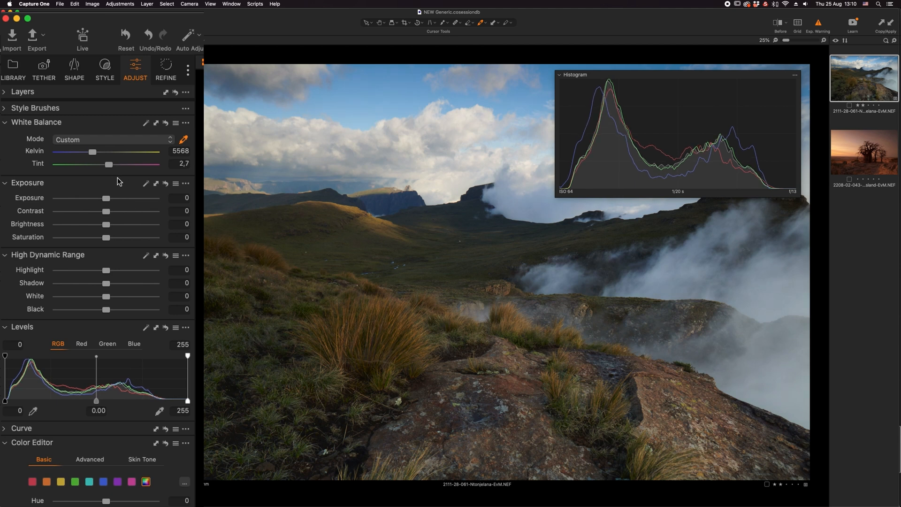
mouse_move(106, 193)
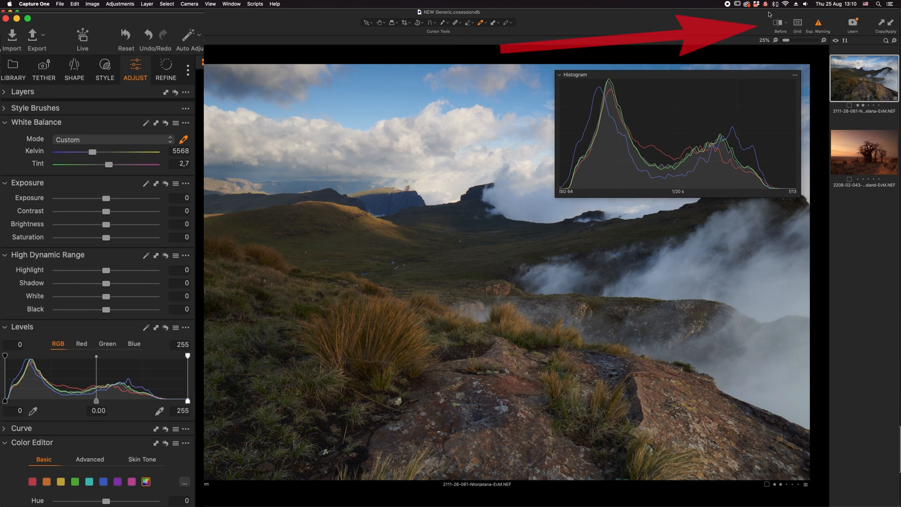
mouse_move(717, 26)
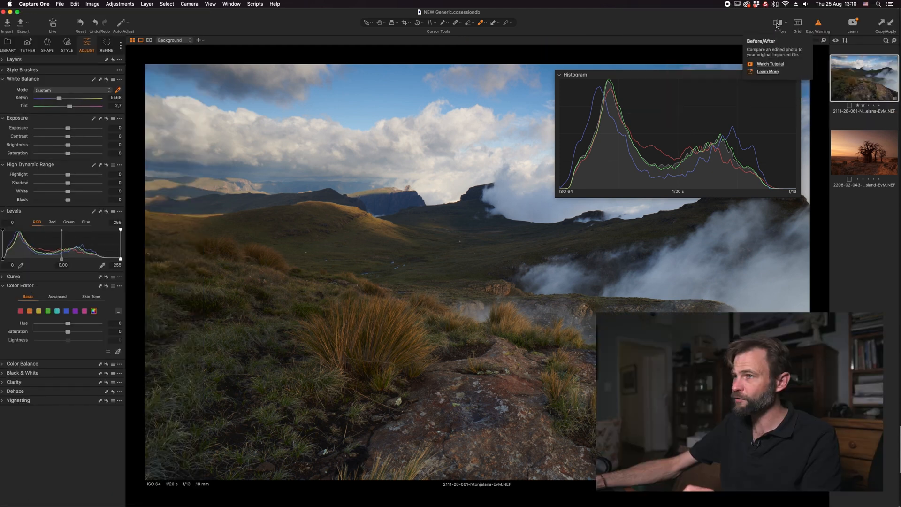
click(779, 23)
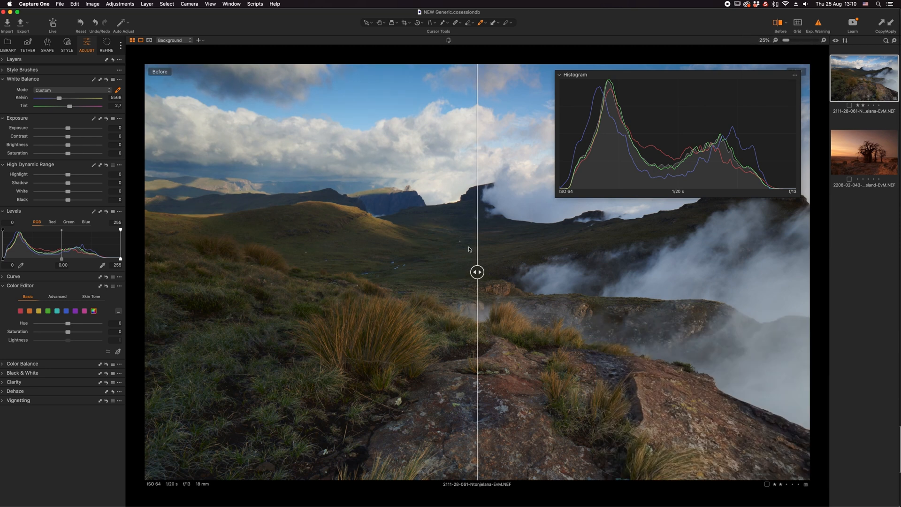
mouse_move(473, 276)
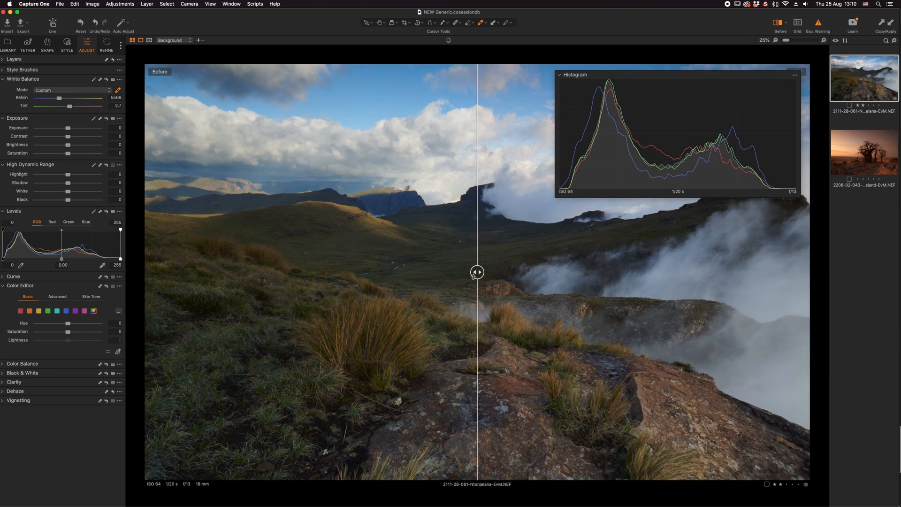
drag(476, 271, 350, 272)
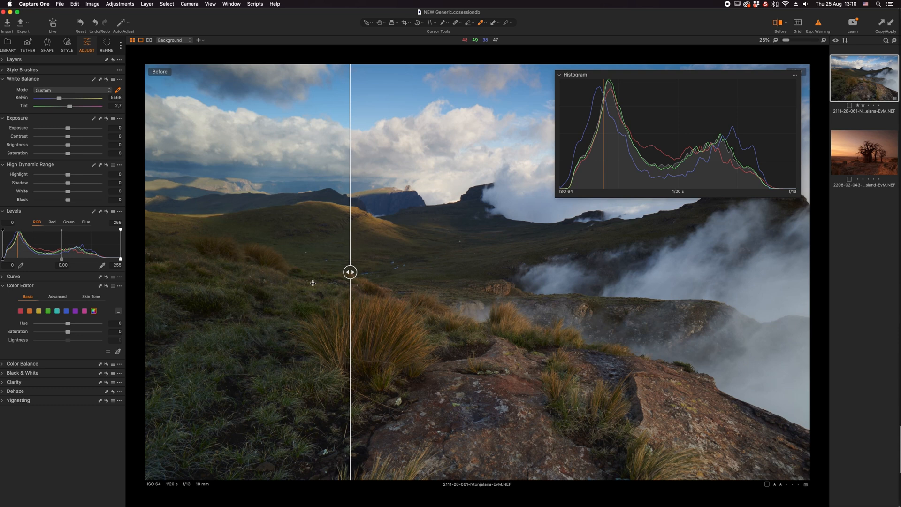
drag(351, 272, 543, 271)
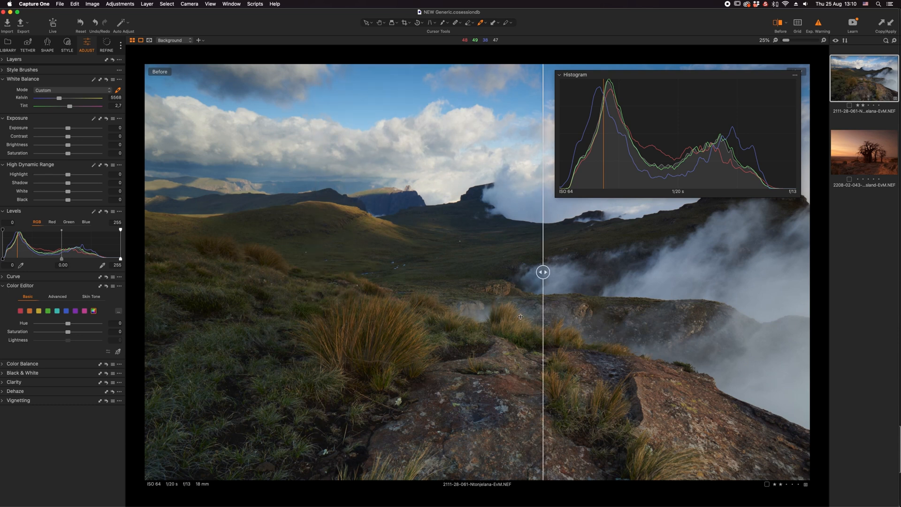
drag(543, 272, 315, 272)
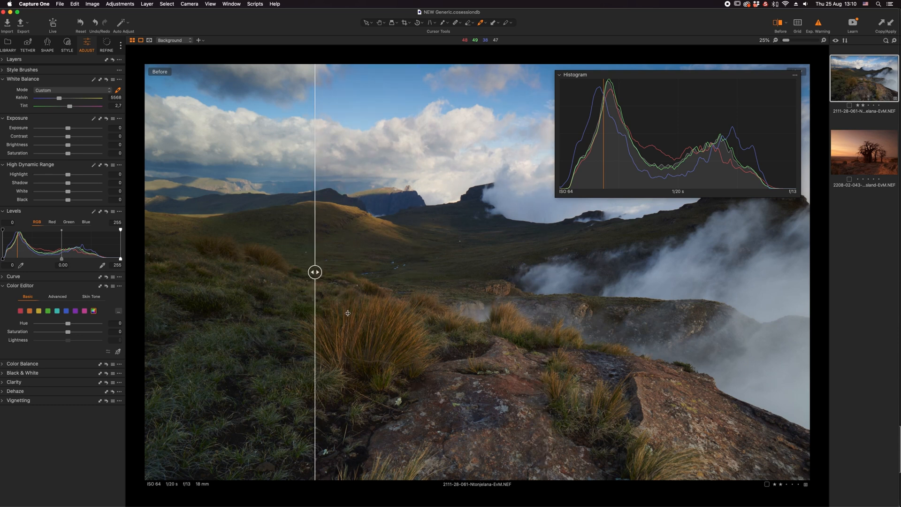
drag(315, 271, 487, 271)
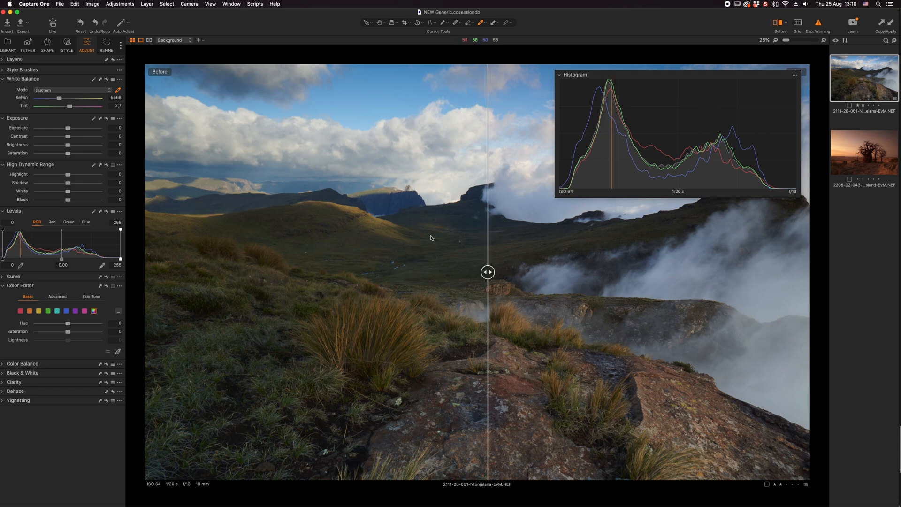
click(780, 23)
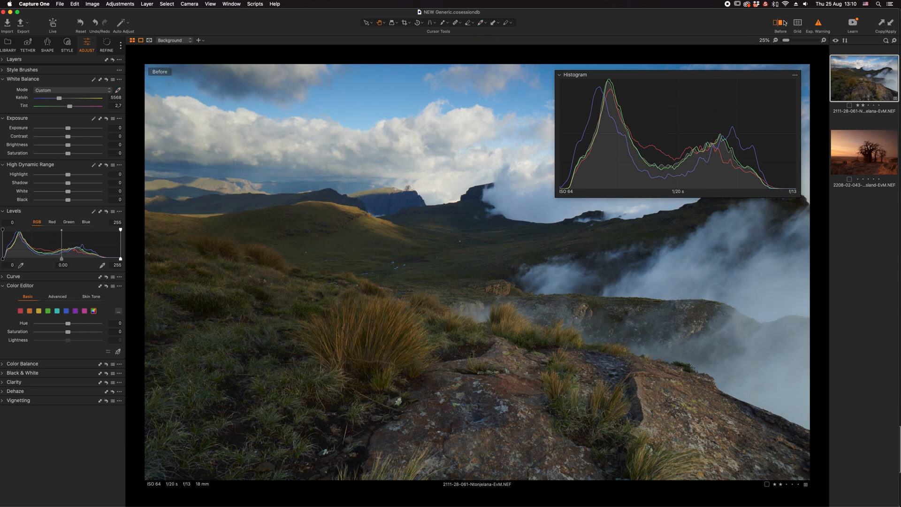
click(780, 26)
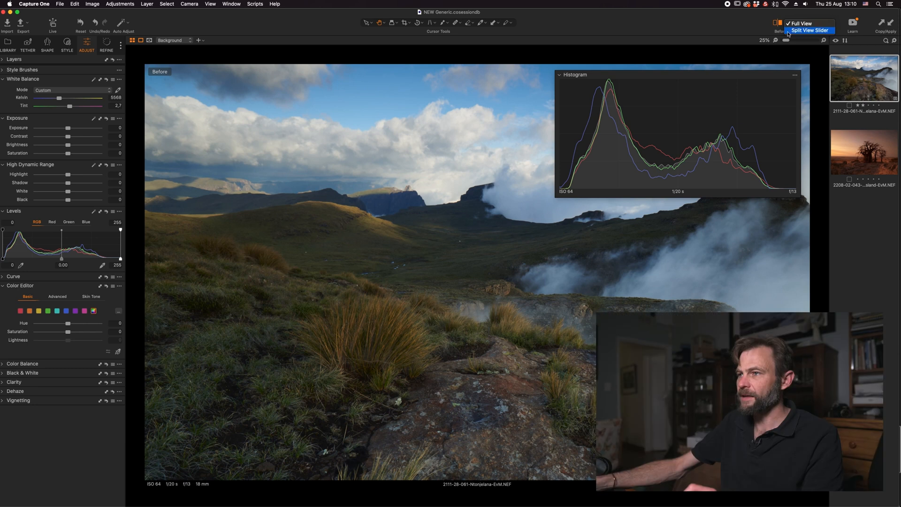
click(798, 23)
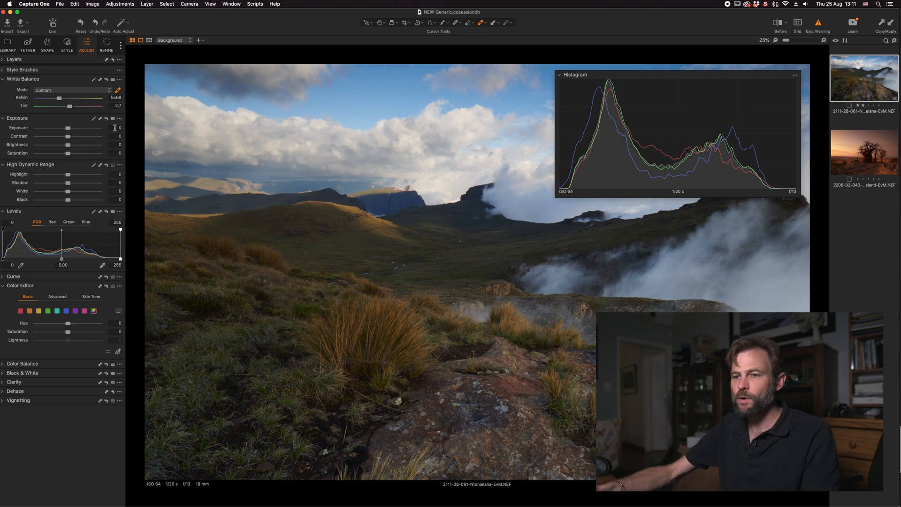
mouse_move(140, 144)
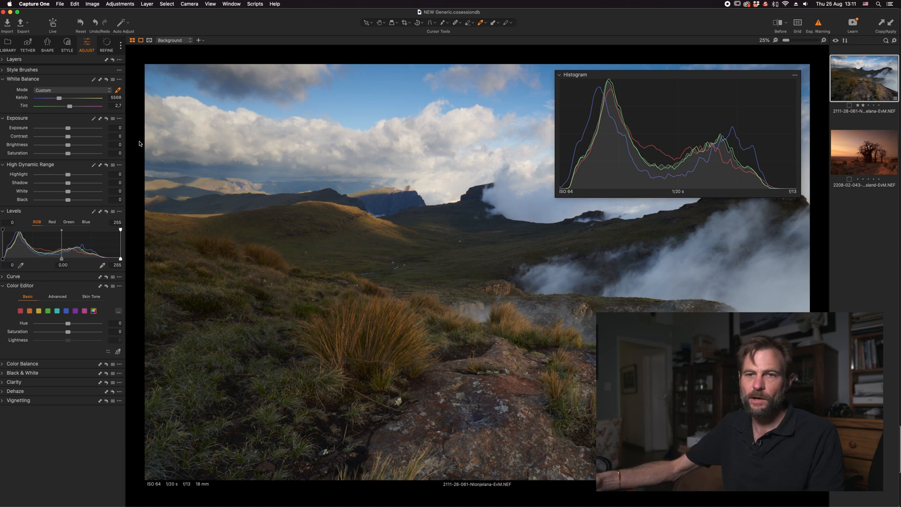
mouse_move(74, 146)
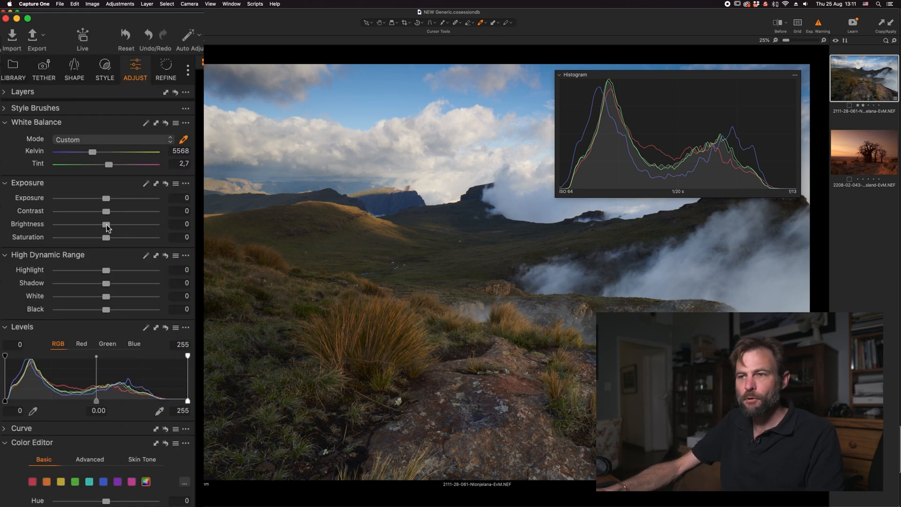
- Lift brightness to 7, deepen blacks to -21 and raise shadows to 6
drag(105, 223, 113, 223)
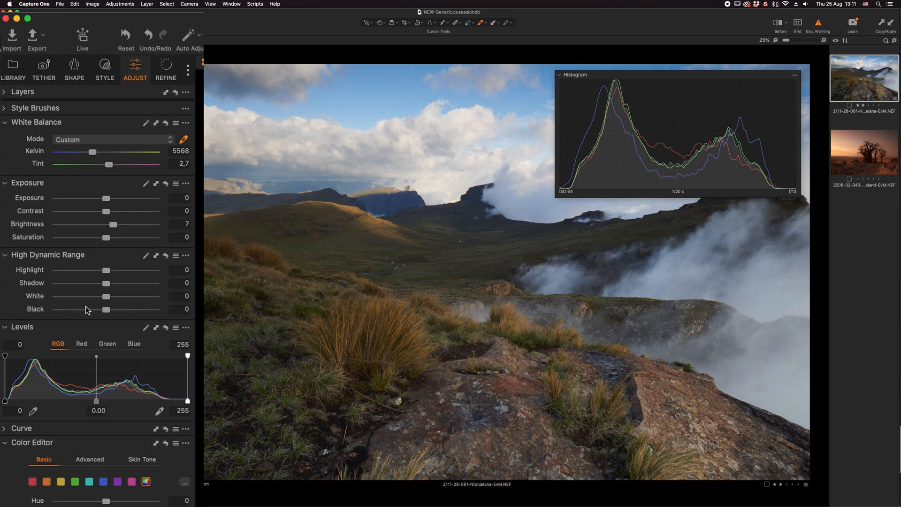
mouse_move(106, 310)
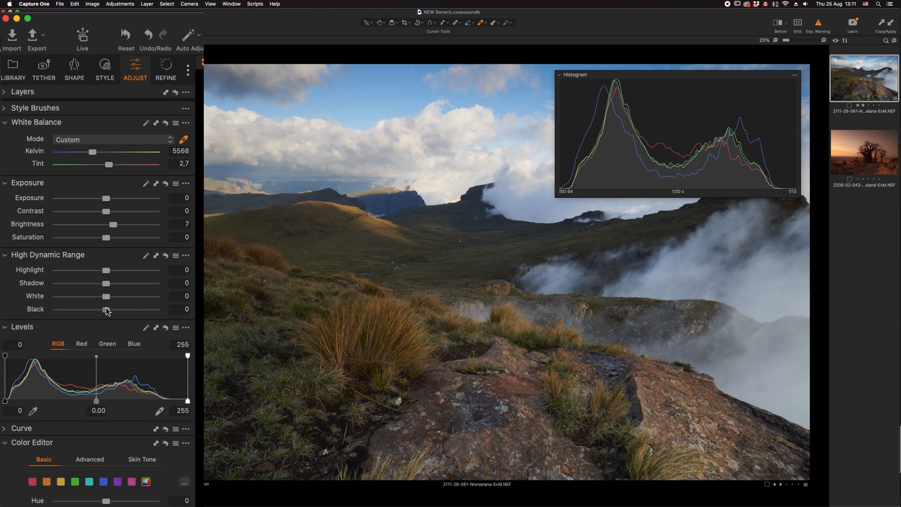
drag(104, 309, 96, 309)
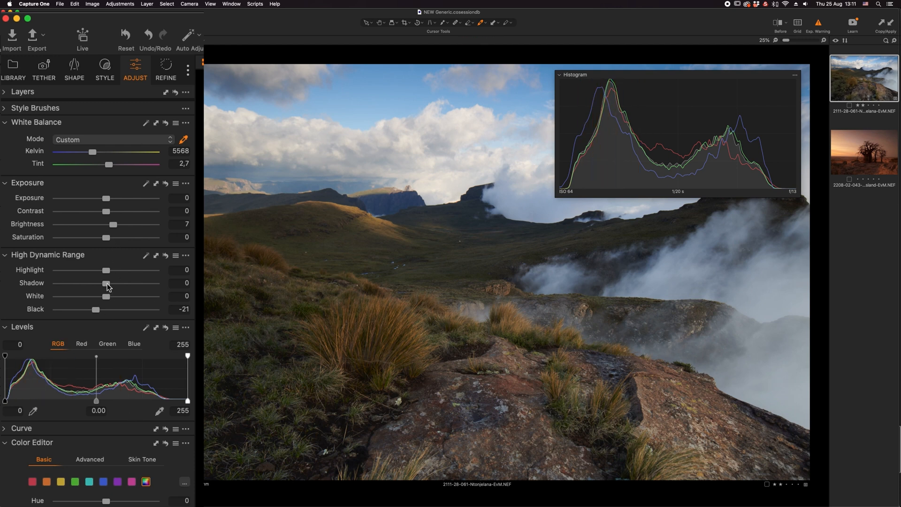
drag(107, 282, 111, 282)
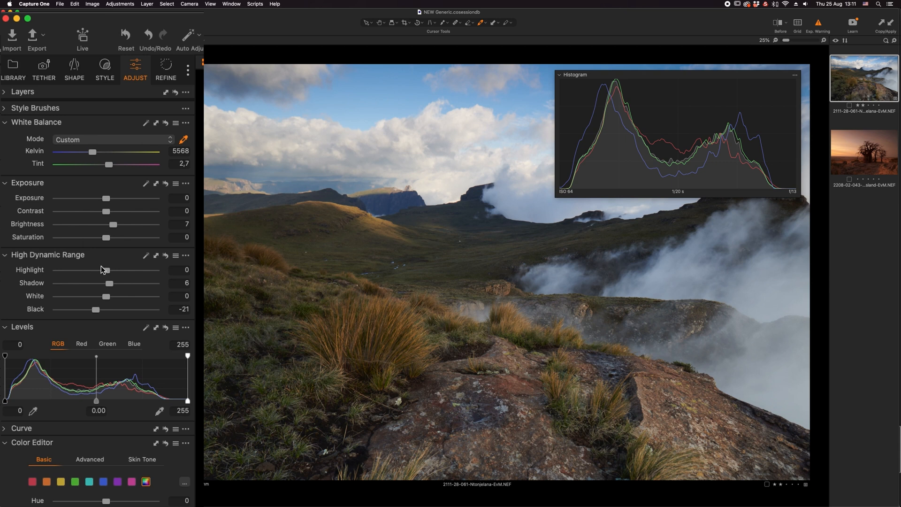
- Set contrast to 5, pull highlights down to -54 and raise whites to 38
drag(102, 269, 86, 269)
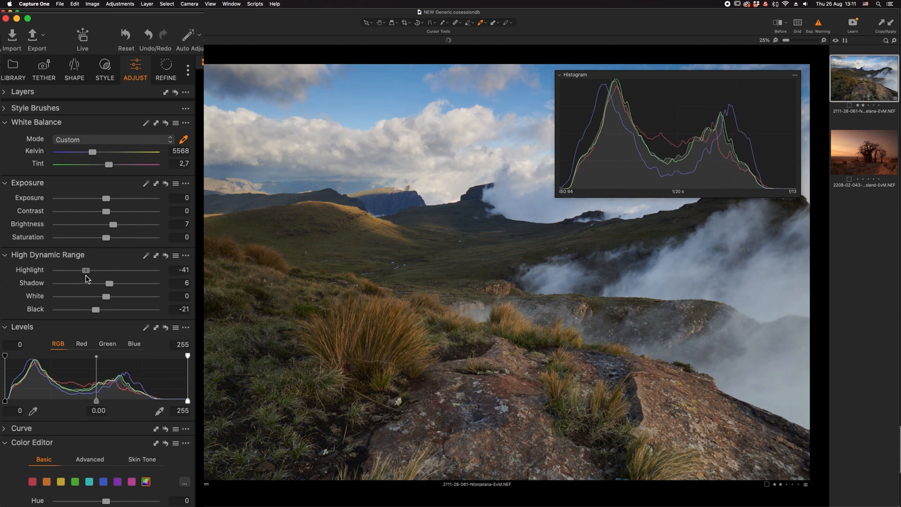
drag(86, 270, 83, 270)
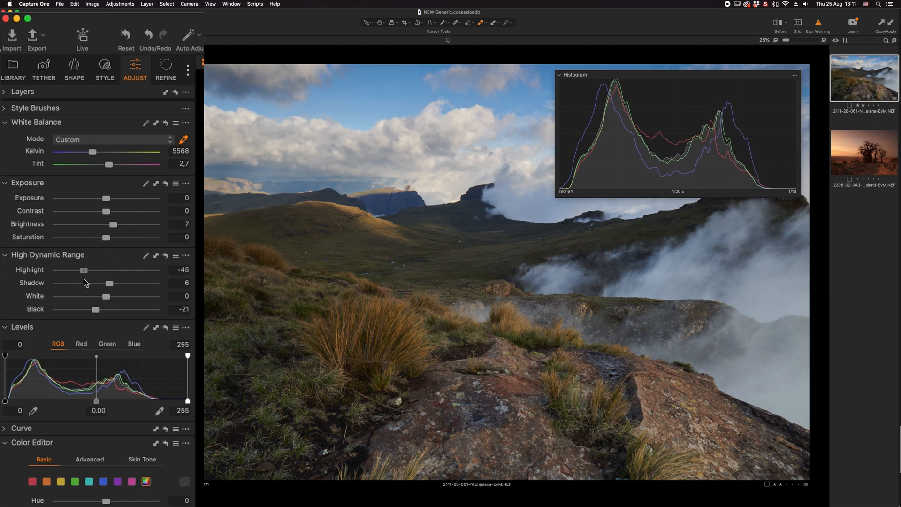
drag(85, 271, 82, 270)
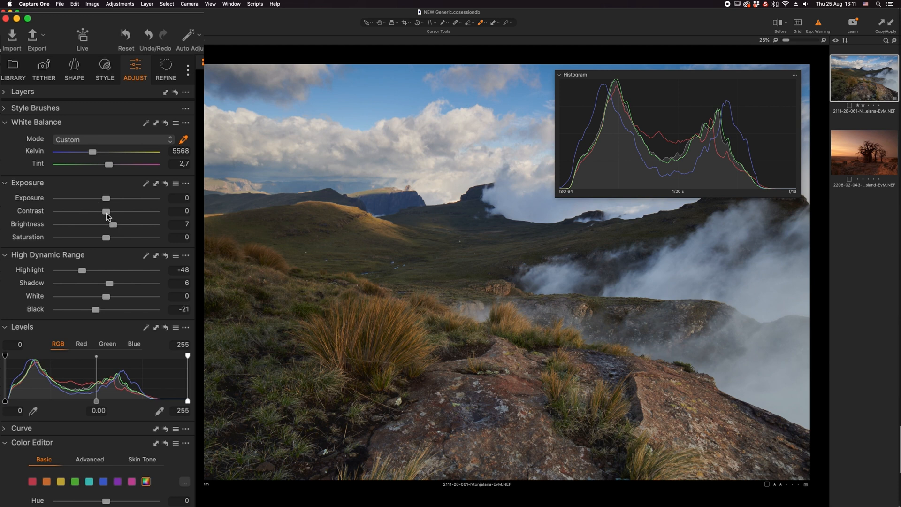
drag(105, 211, 110, 211)
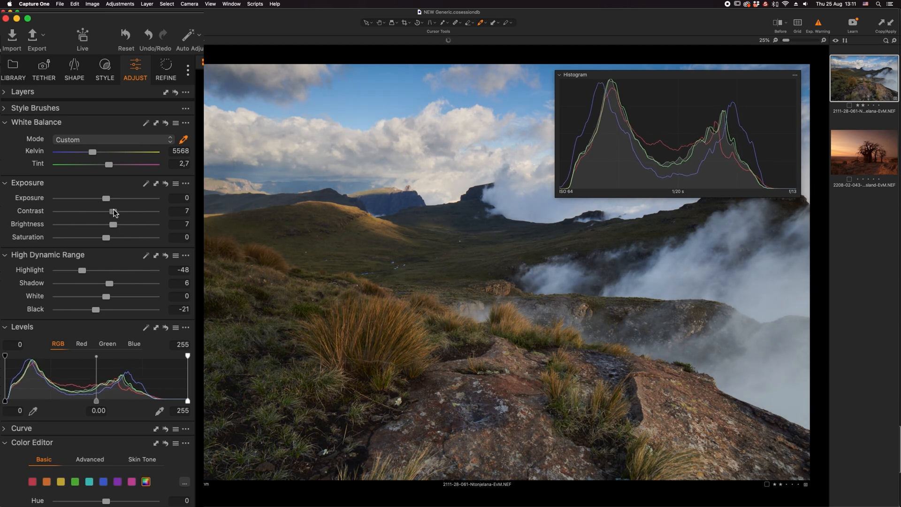
drag(106, 211, 110, 210)
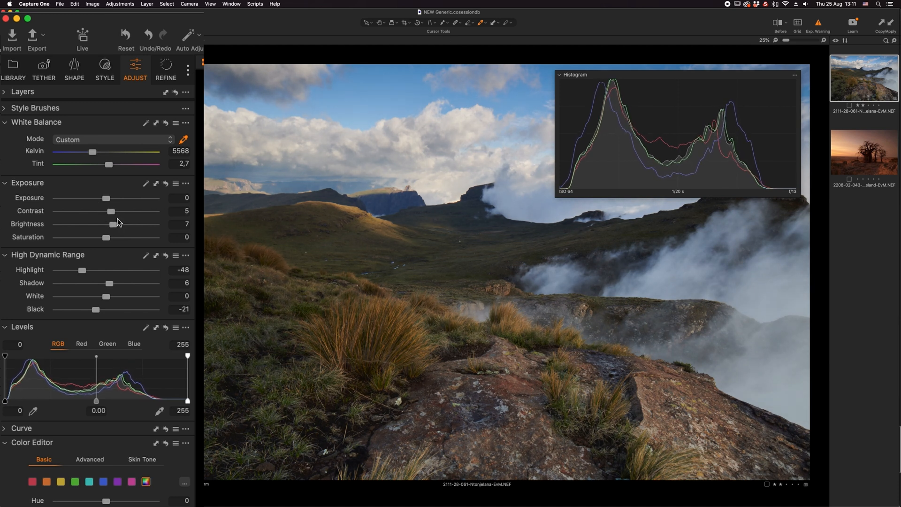
drag(83, 270, 77, 270)
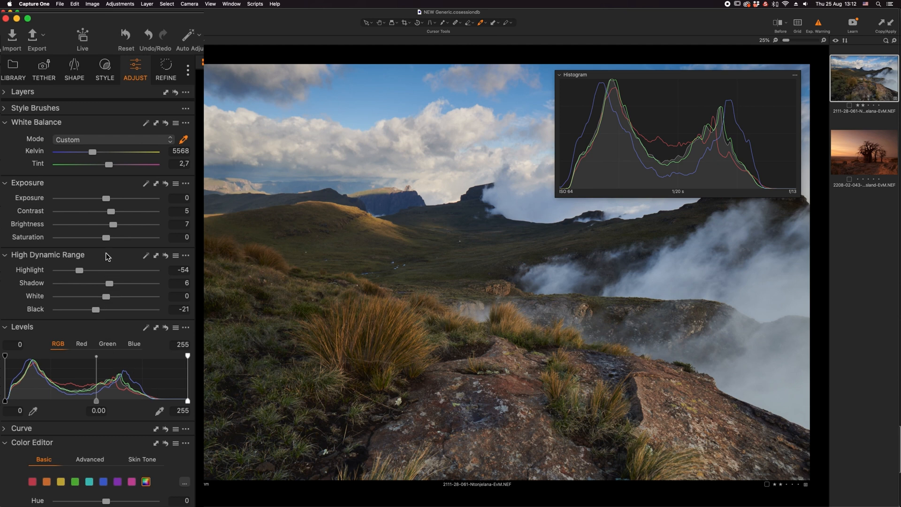
mouse_move(106, 298)
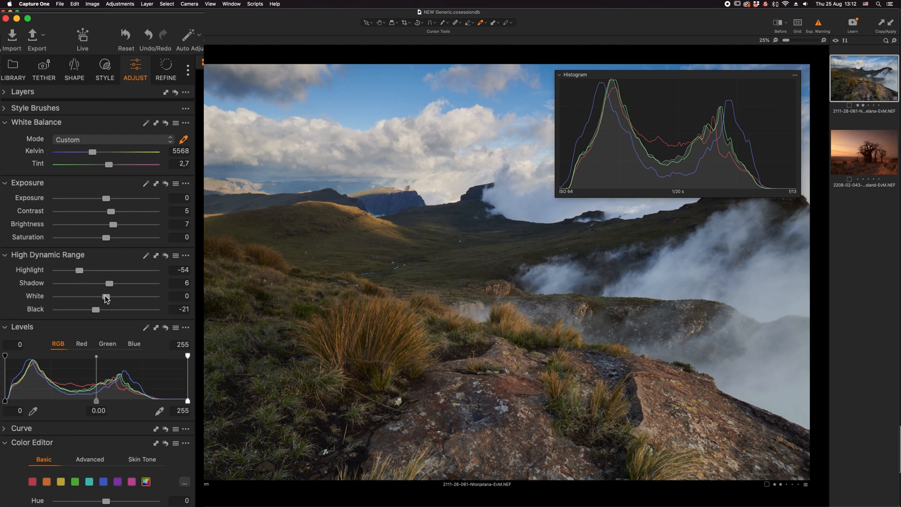
drag(100, 295, 151, 295)
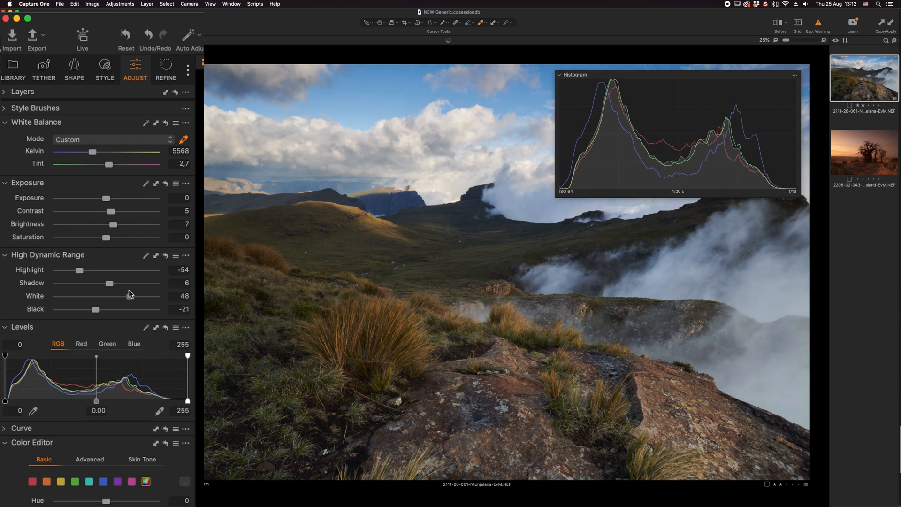
drag(133, 297, 125, 296)
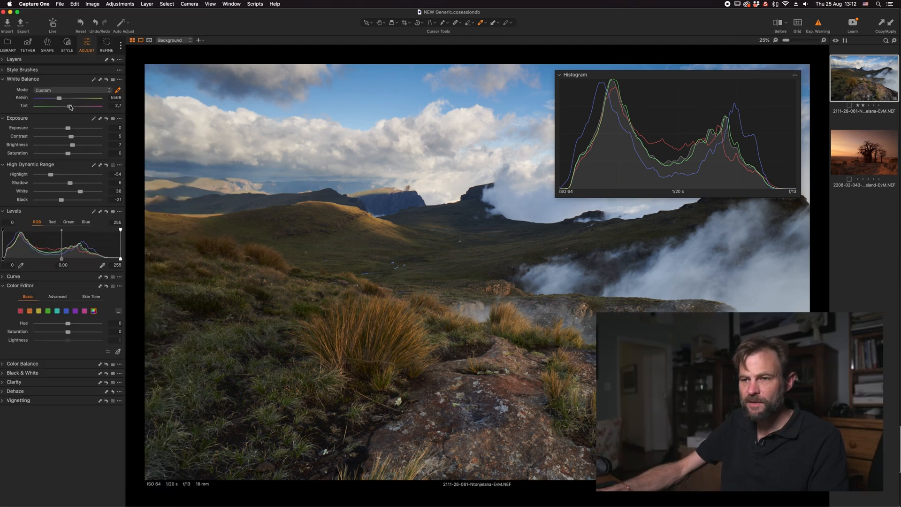
- Nudge tint up to 4.2 and warm Kelvin to about 5662 K
drag(68, 105, 71, 105)
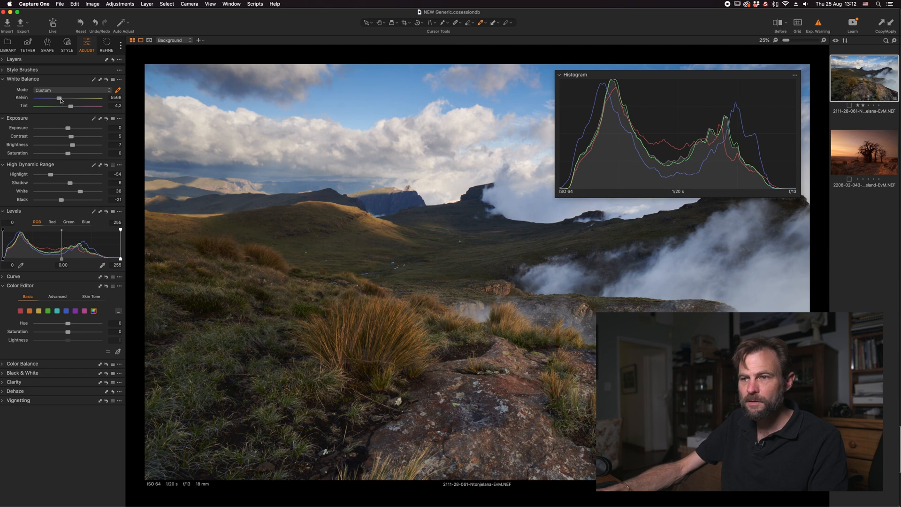
drag(60, 97, 64, 98)
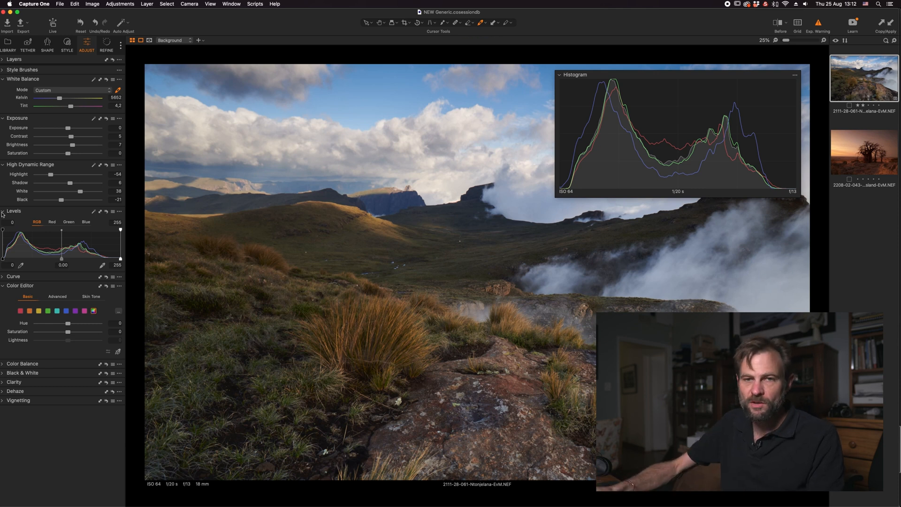
- Hide Levels, then test positive and negative Clarity amounts before returning Clarity to 0
click(3, 211)
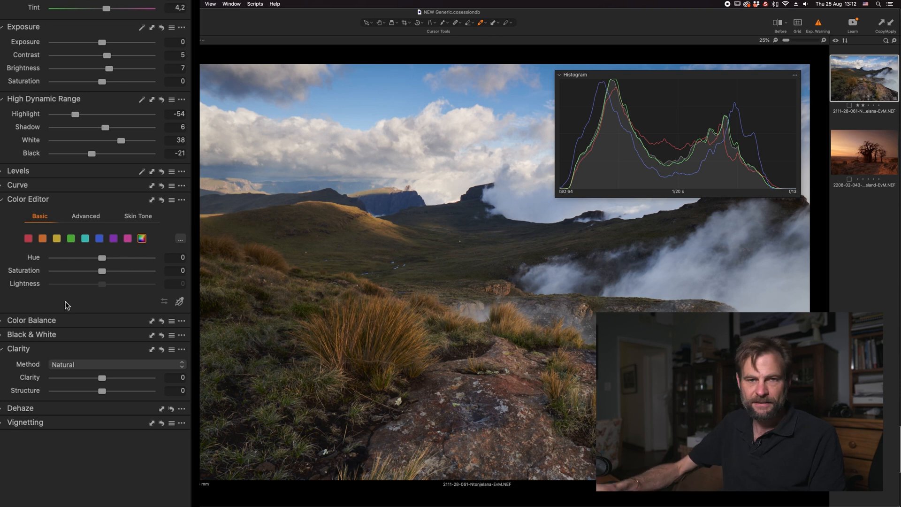
drag(87, 377, 102, 377)
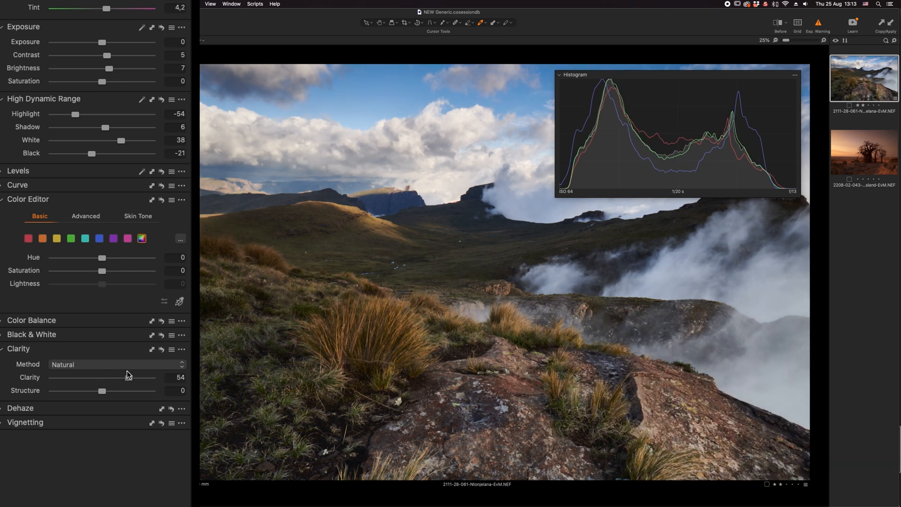
drag(118, 377, 94, 378)
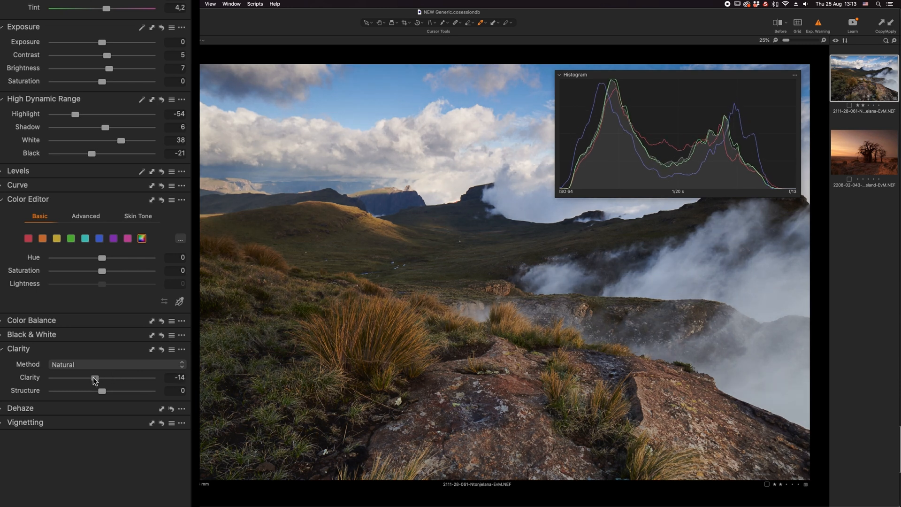
drag(94, 378, 88, 377)
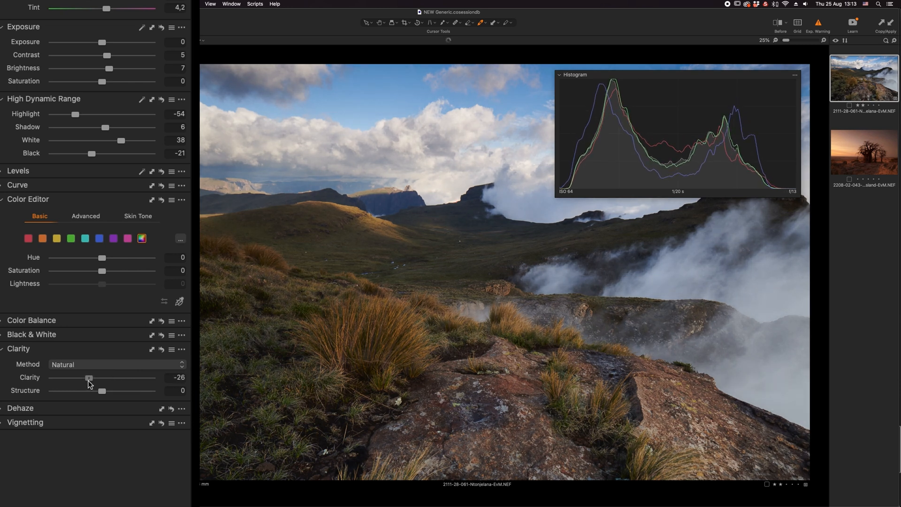
drag(89, 377, 109, 377)
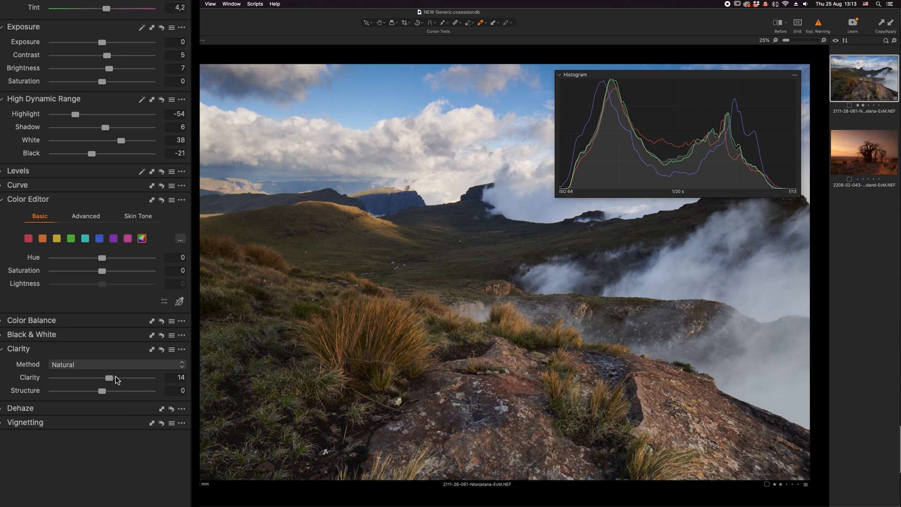
drag(110, 378, 95, 379)
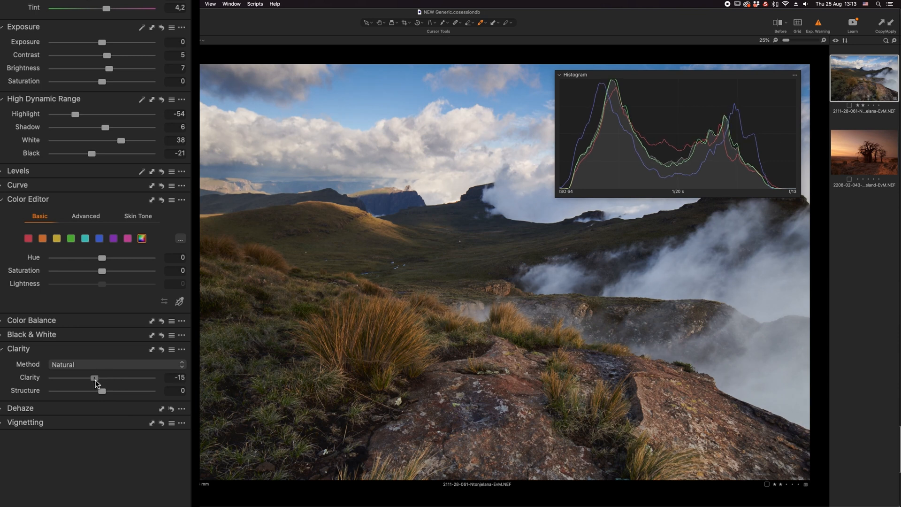
drag(95, 377, 94, 377)
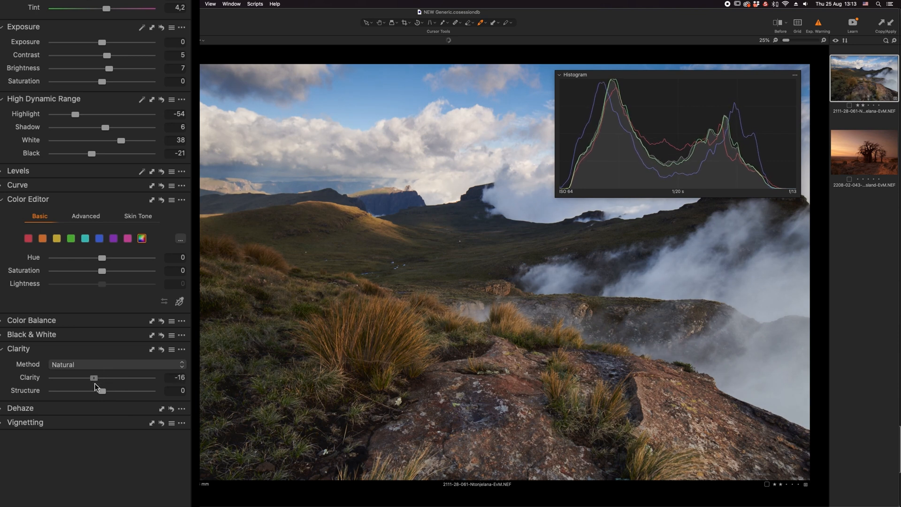
drag(94, 377, 103, 377)
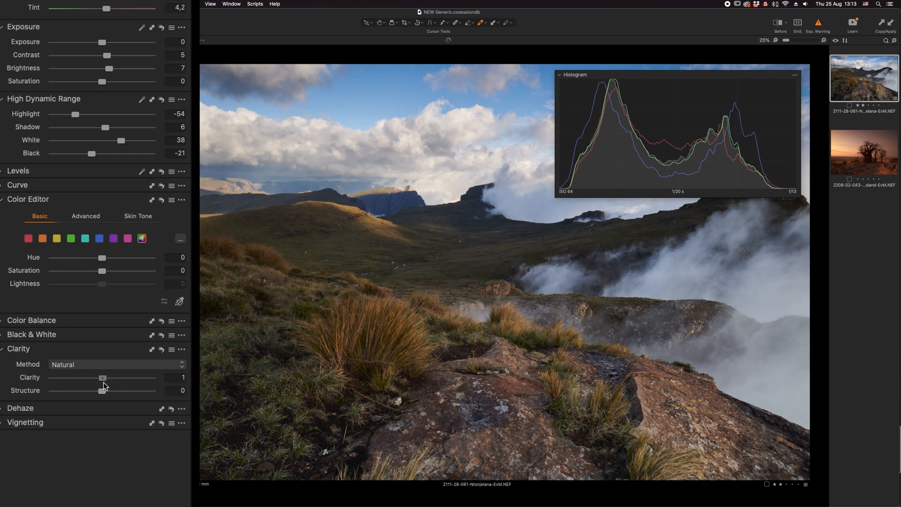
drag(102, 378, 87, 377)
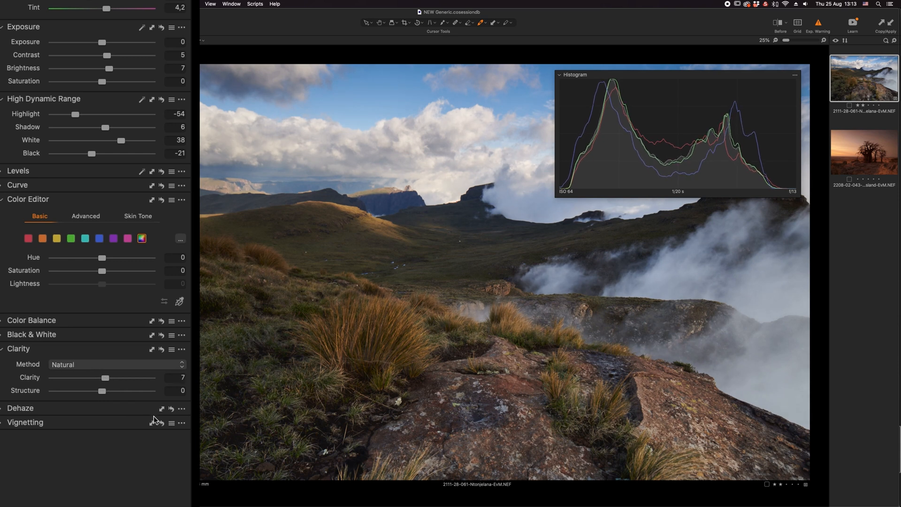
mouse_move(106, 381)
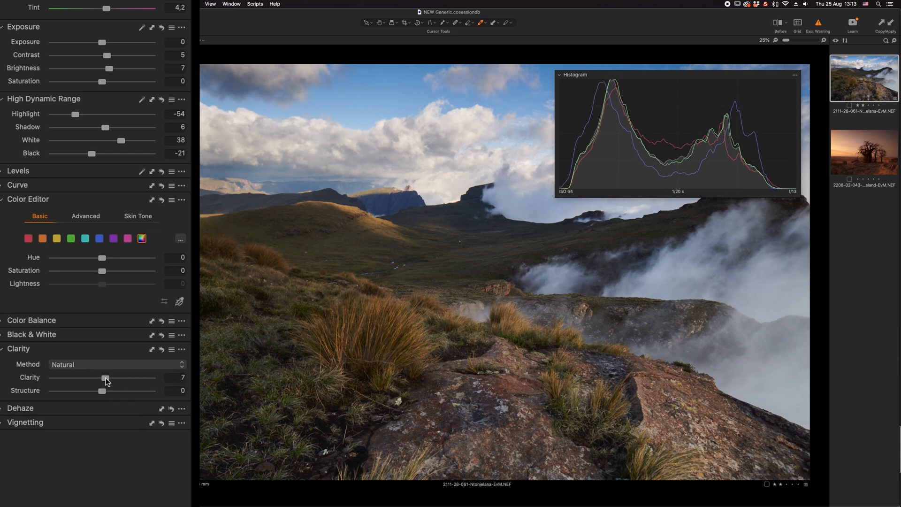
drag(106, 377, 102, 377)
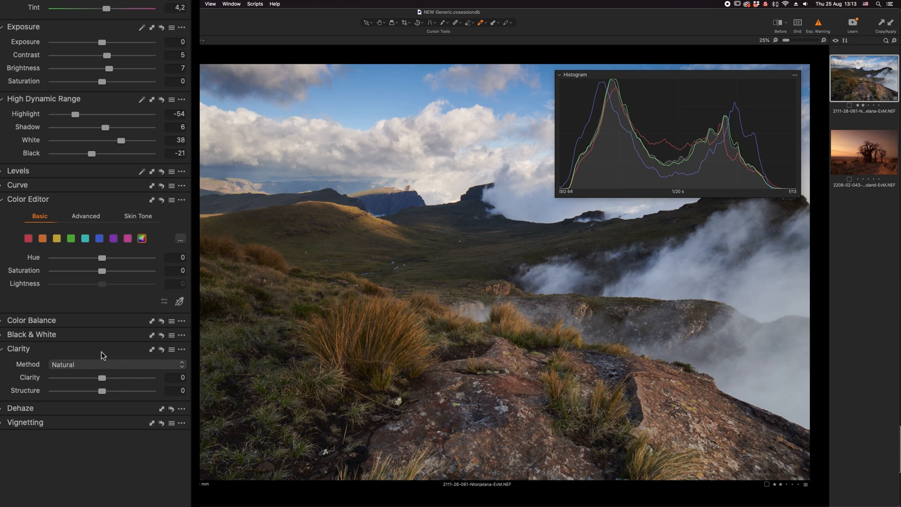
click(3, 349)
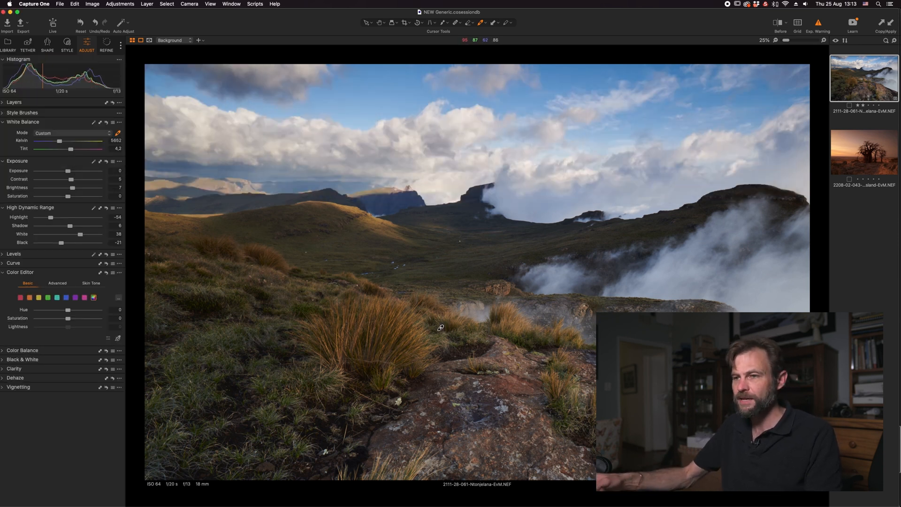
- Switch to the Crop tool with the C shortcut
key(c)
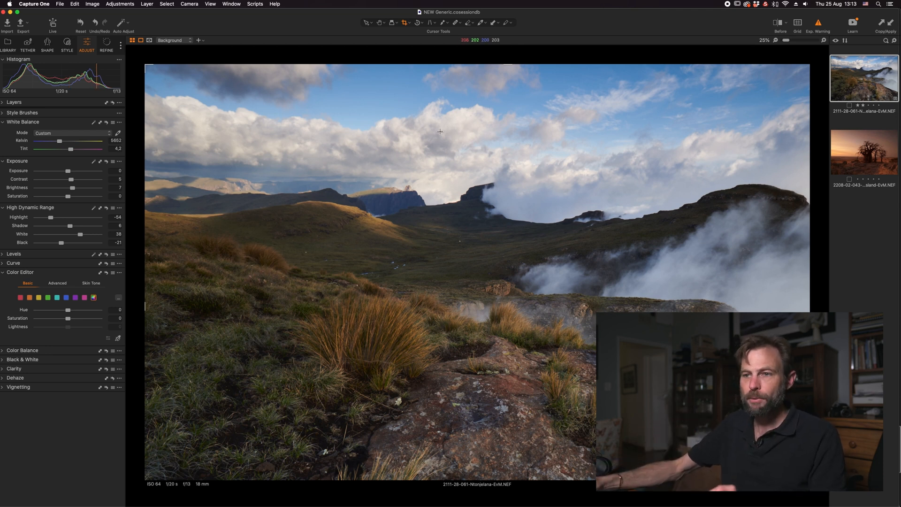
mouse_move(489, 226)
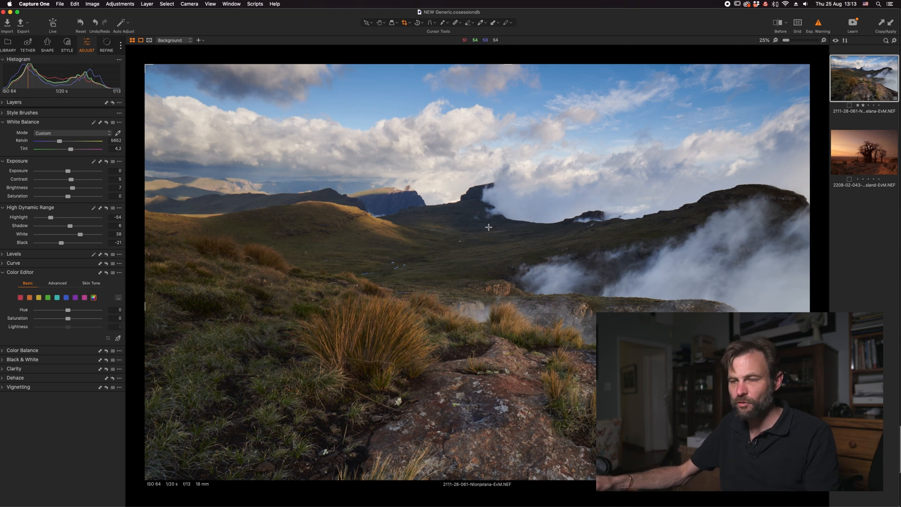
mouse_move(474, 200)
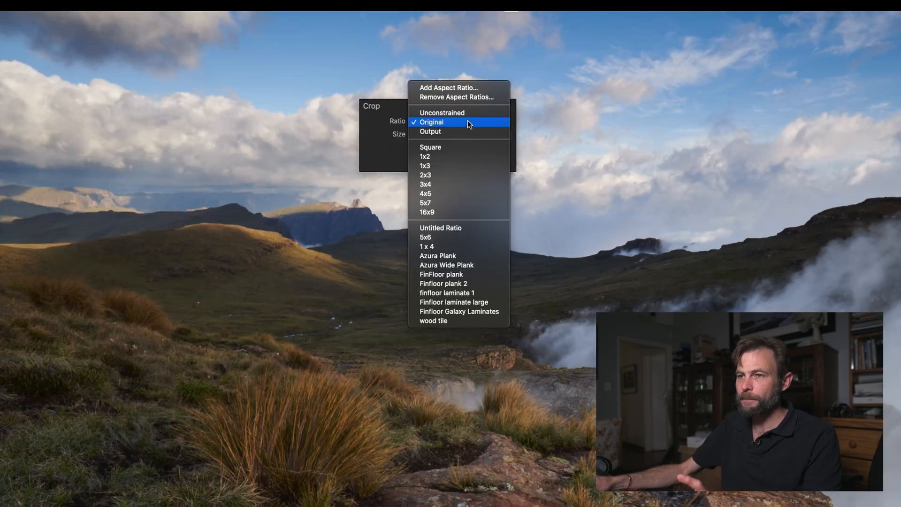
- Set the crop ratio to Unconstrained
click(432, 122)
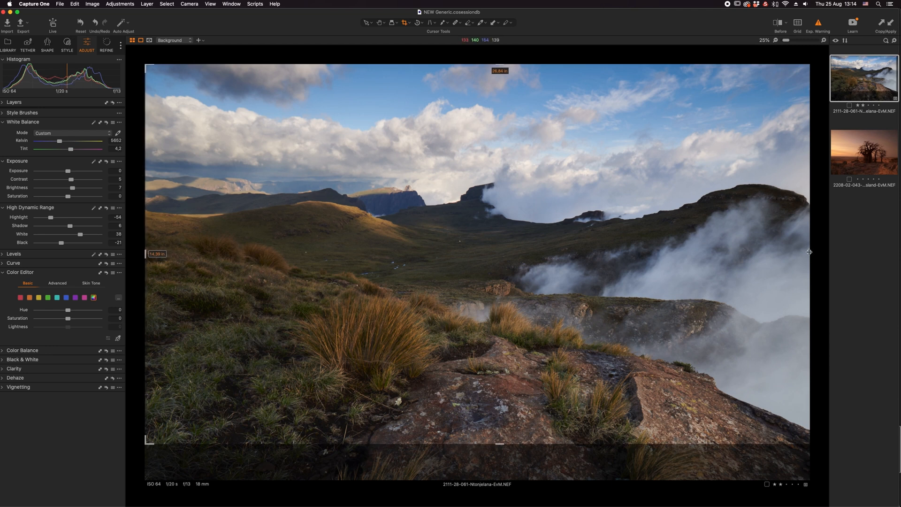
mouse_move(776, 337)
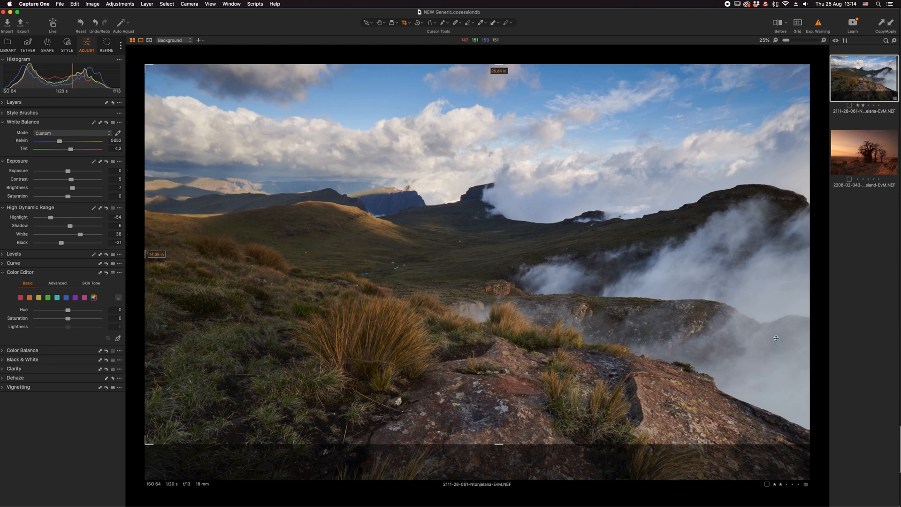
mouse_move(519, 412)
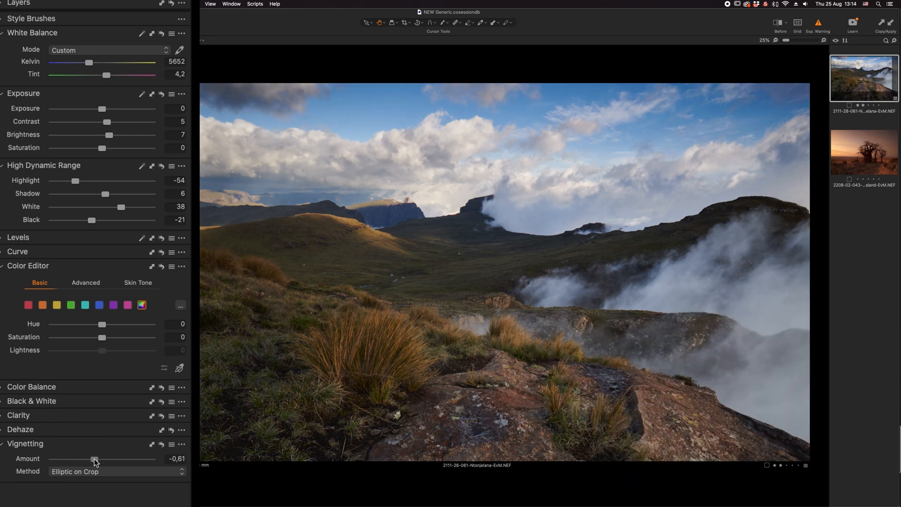
- Set the vignette Amount to about -0.34, elliptic on crop
drag(94, 458, 96, 458)
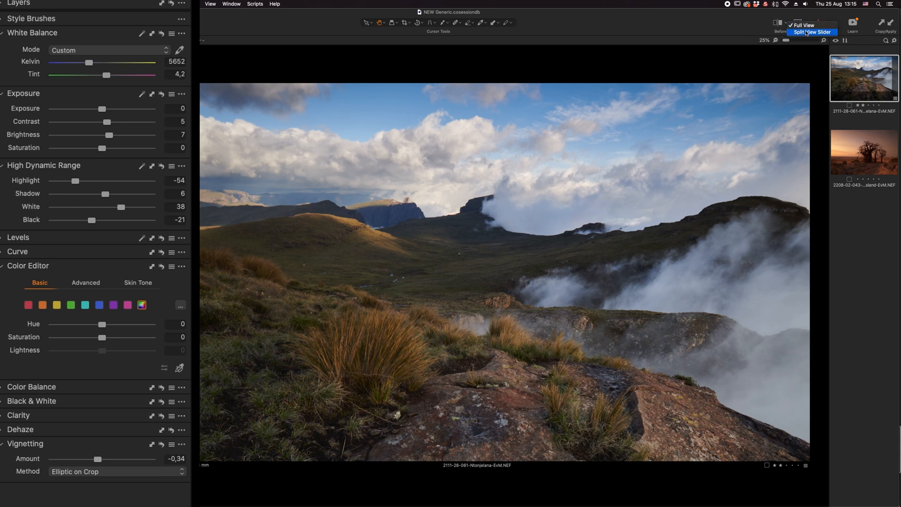
- Show a before/after Split View Slider and sweep the divider right, then back near the middle
click(811, 31)
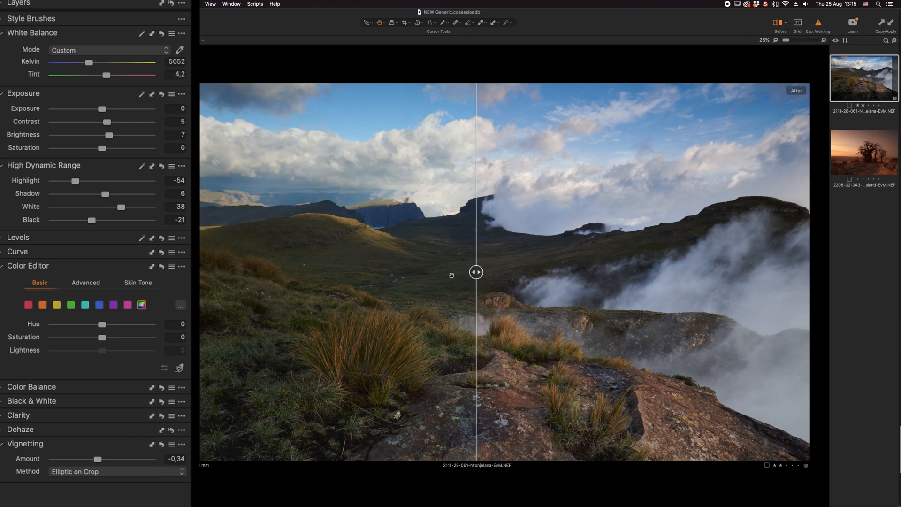
drag(476, 271, 719, 271)
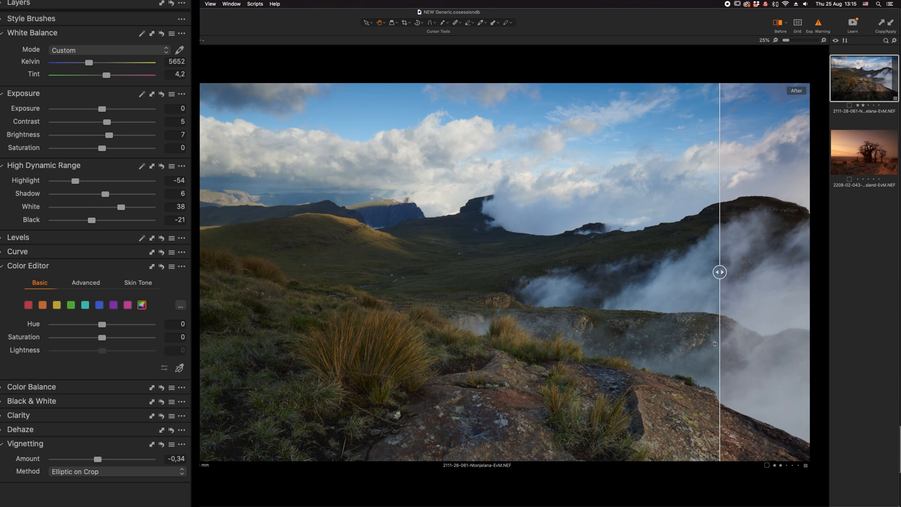
drag(720, 272, 456, 272)
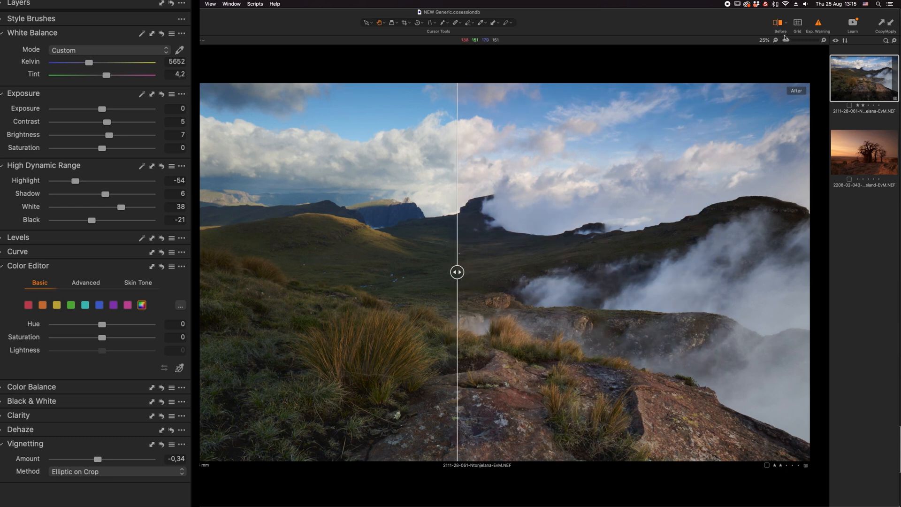